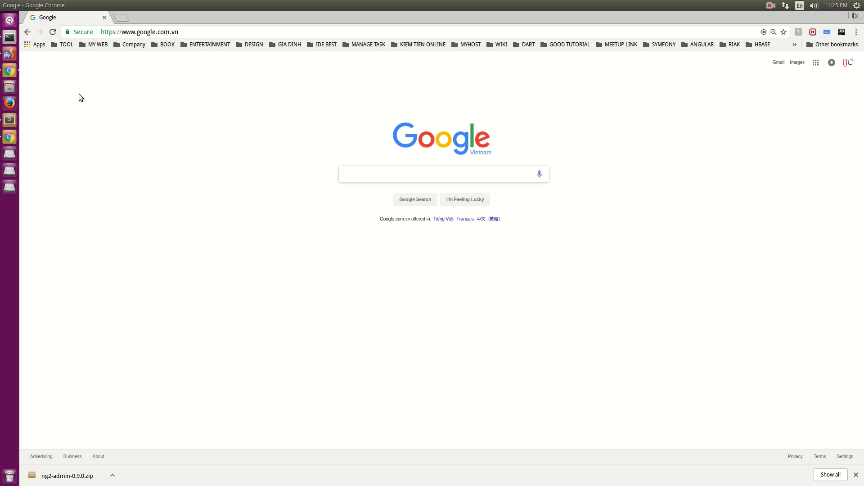
Step: Jot rough 'angular cli' and 'developer tools' notes in Sublime Text, then start a fresh file
left_click(441, 173)
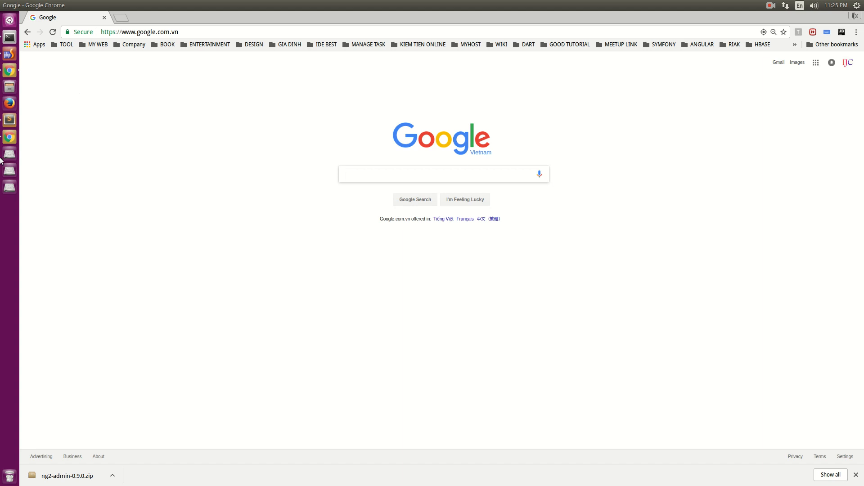
left_click(10, 119)
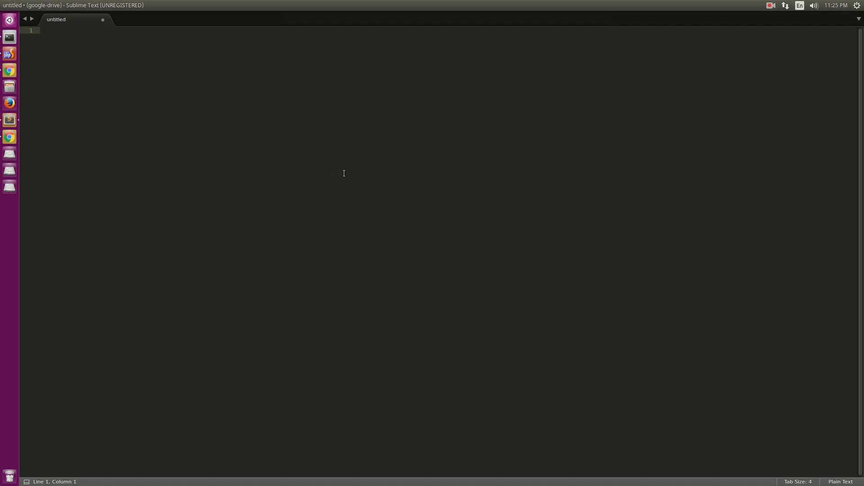
type("angular ci: ,")
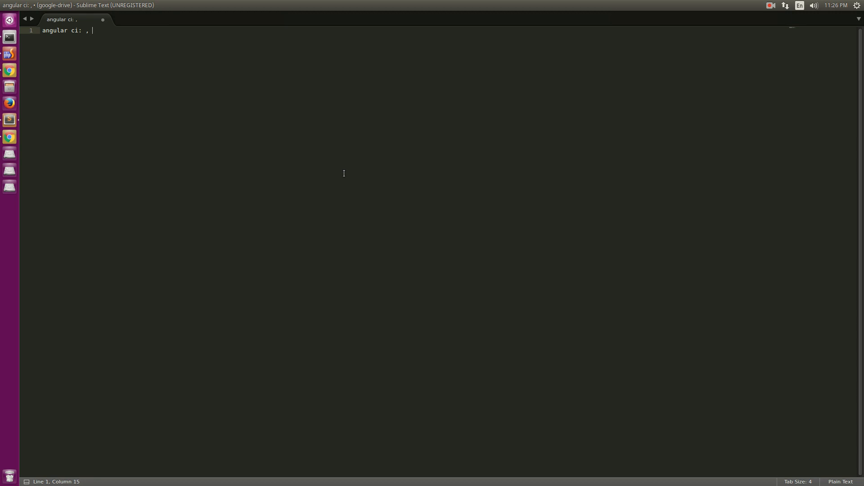
key("BackSpace")
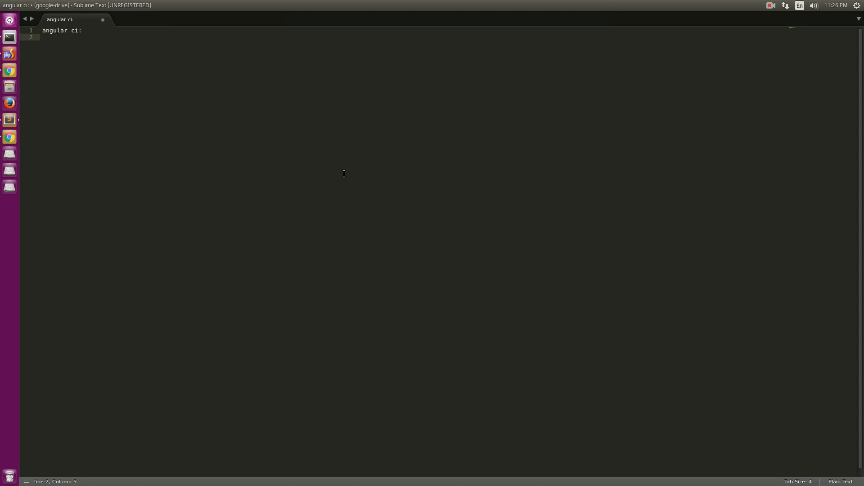
type("develo")
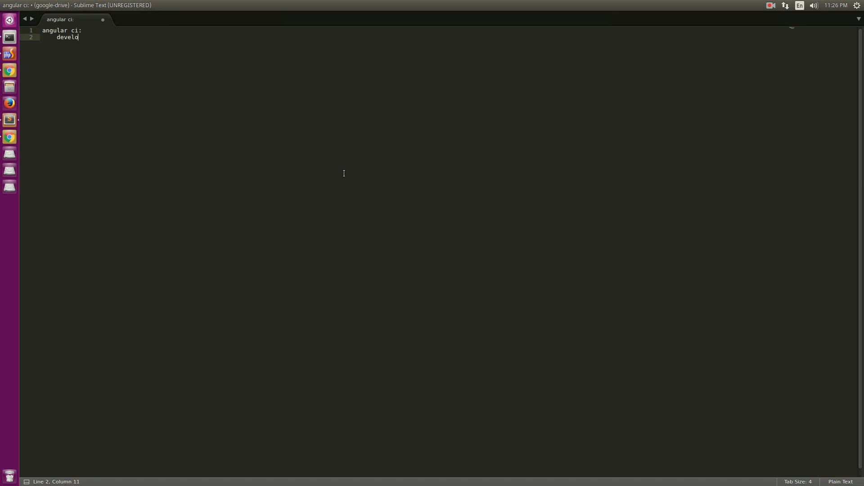
type("per tools")
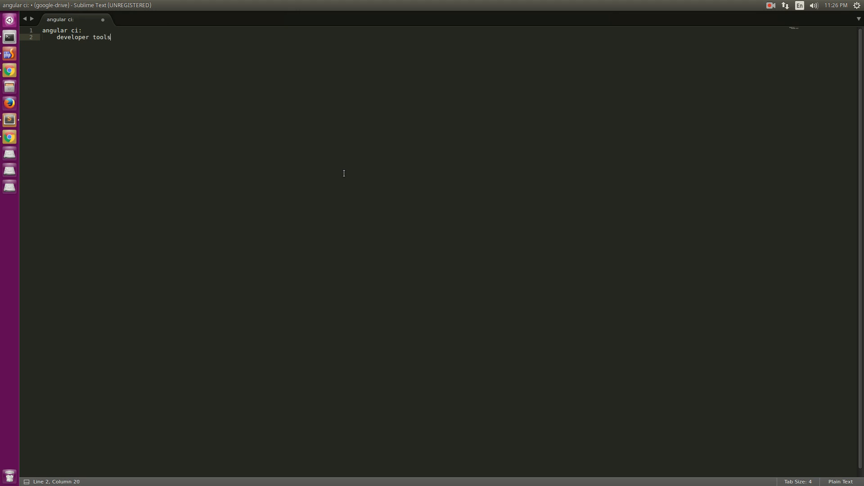
key("Enter")
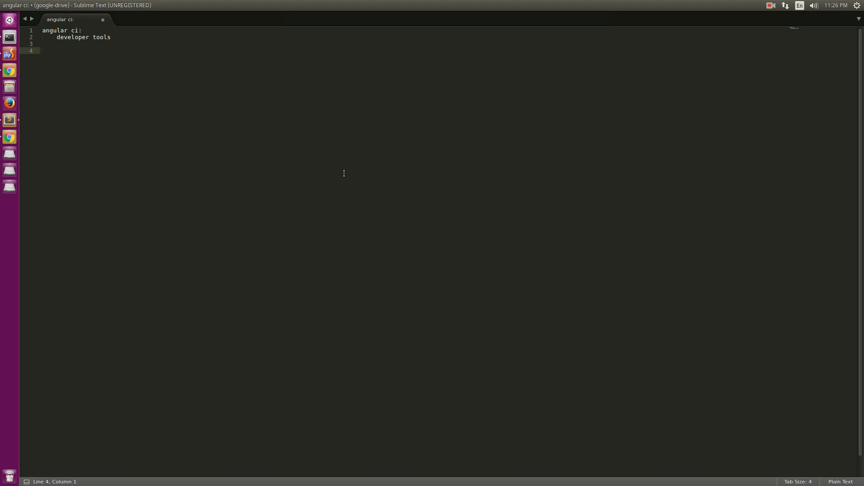
key("ctrl+n")
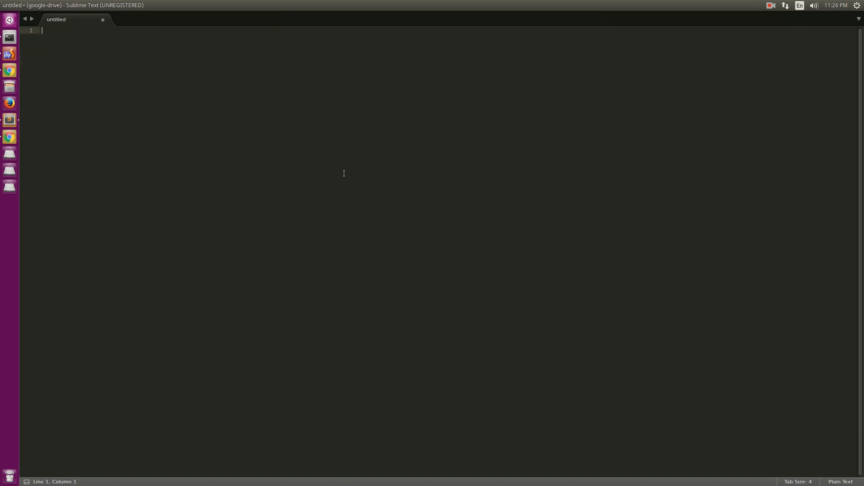
Step: Write the numbered plan: Setup, create skeleton application, serve the application, edit the application
type("1. Setup")
type("2.")
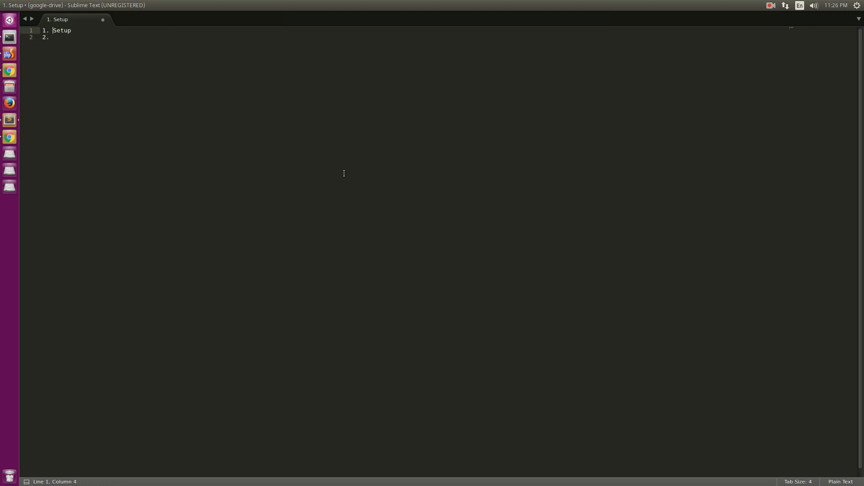
type(":")
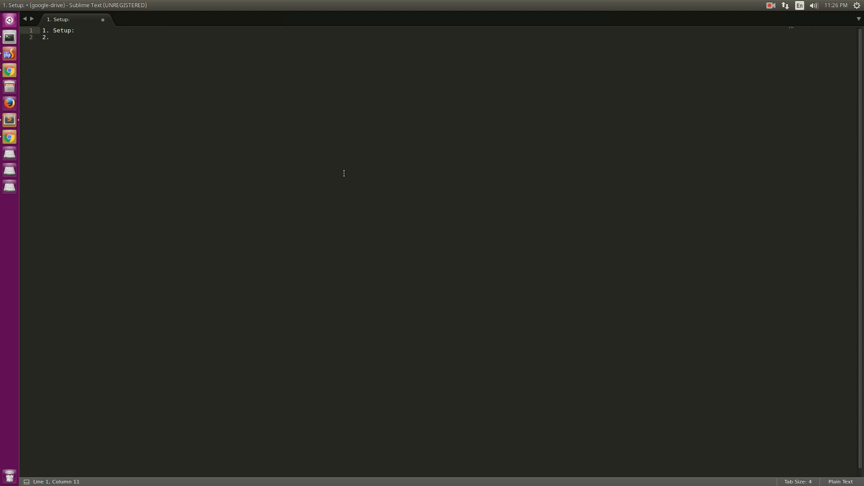
type("cr")
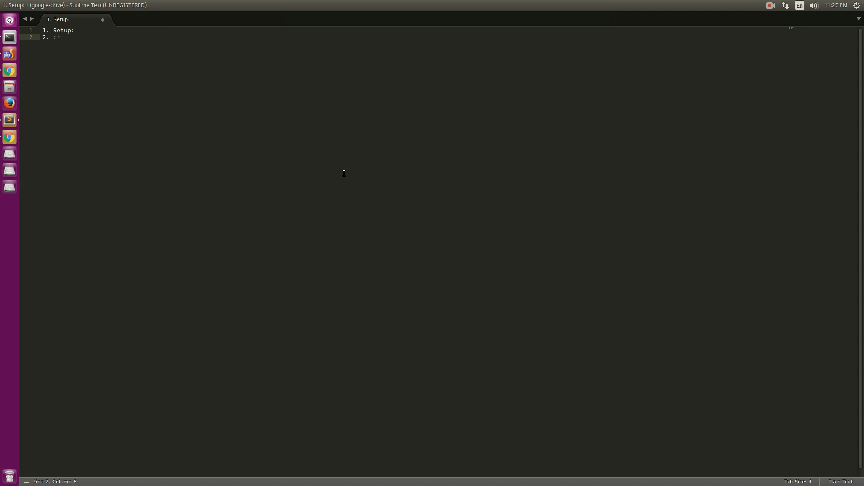
type("eate")
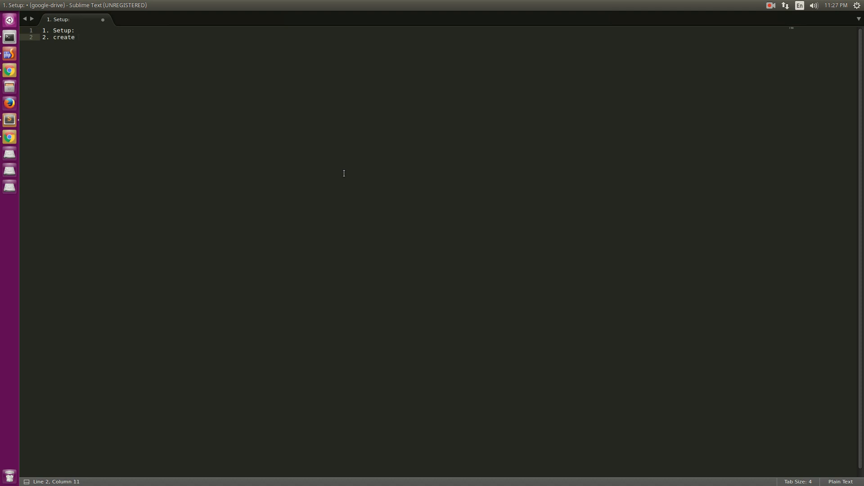
type("skeleton application")
type("3.")
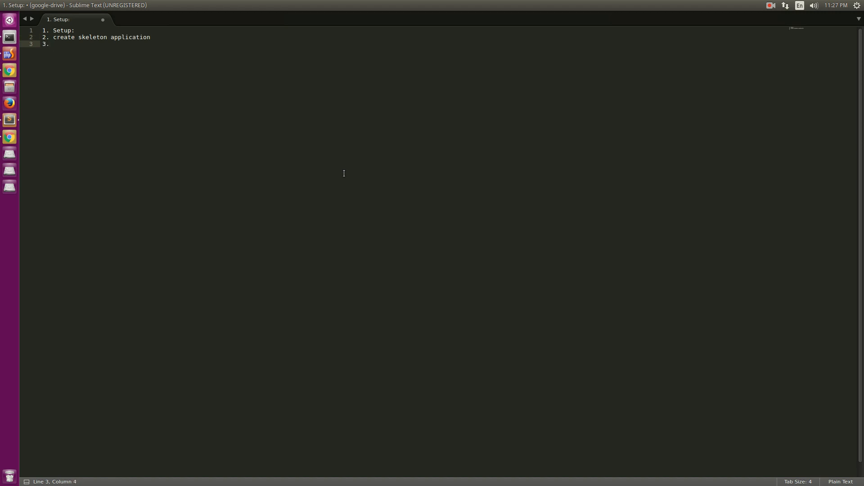
type("server the application")
type("4.")
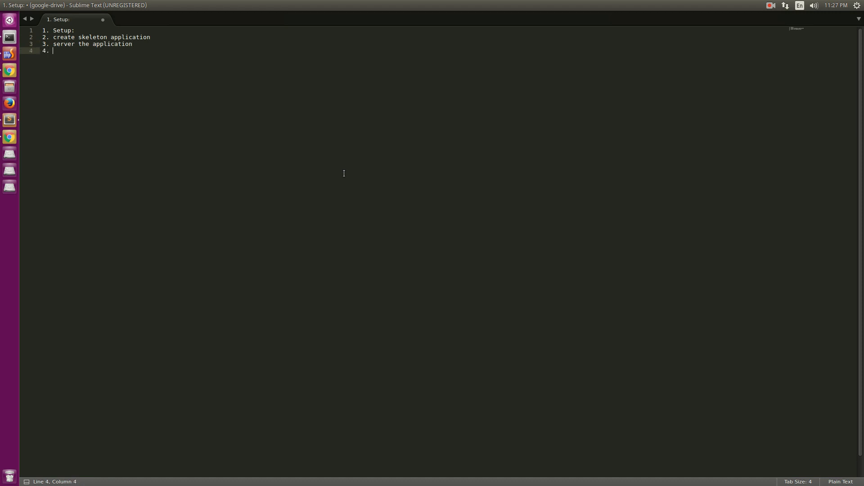
type("edit")
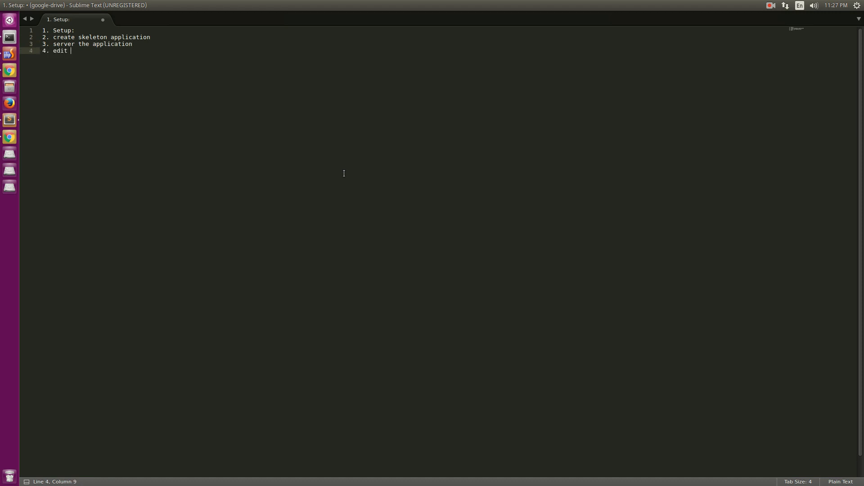
type("the application")
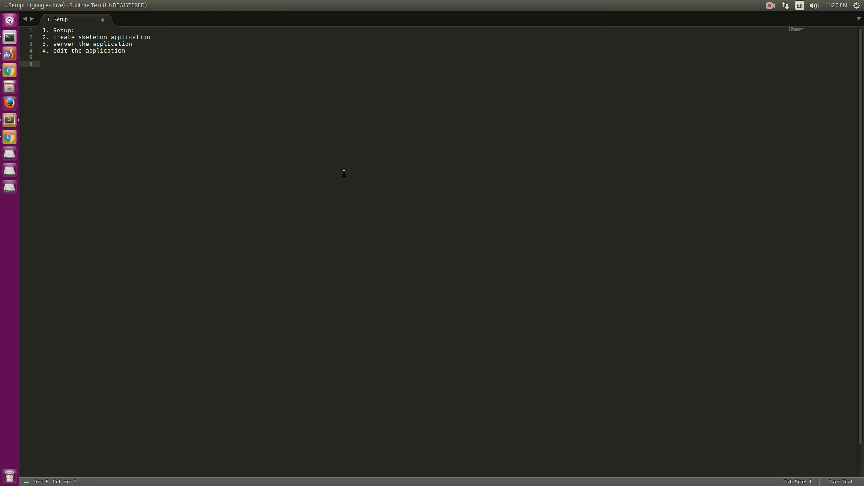
Step: Add a 'step1 :' heading below the plan and bring up the Terminal
type("step1")
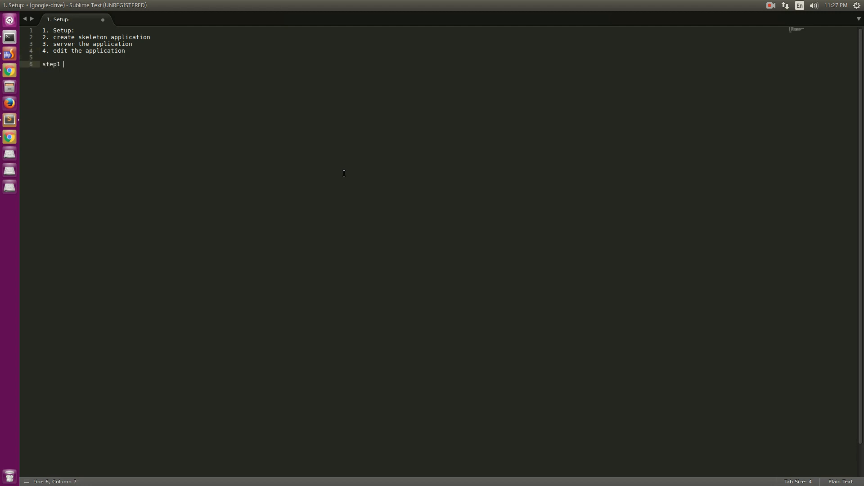
type(":")
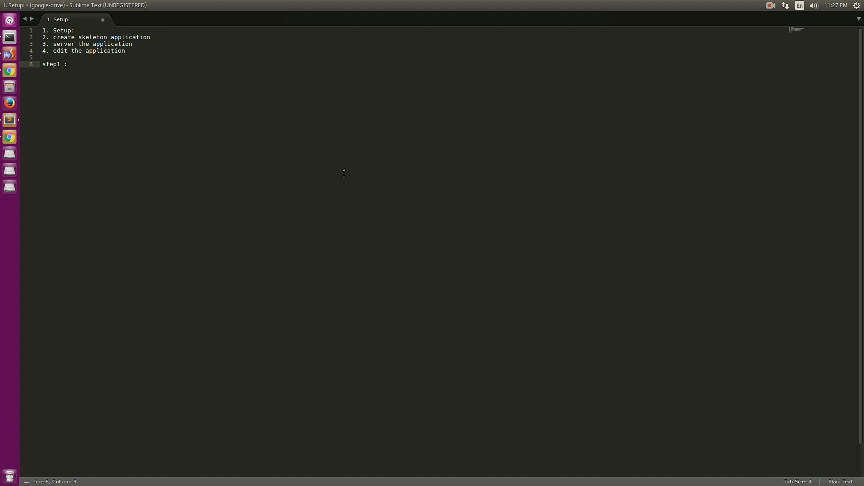
left_click(9, 37)
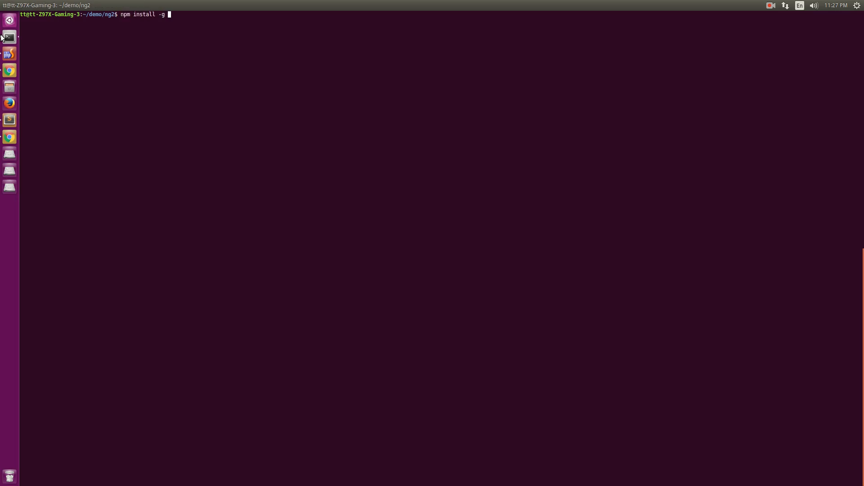
type("@")
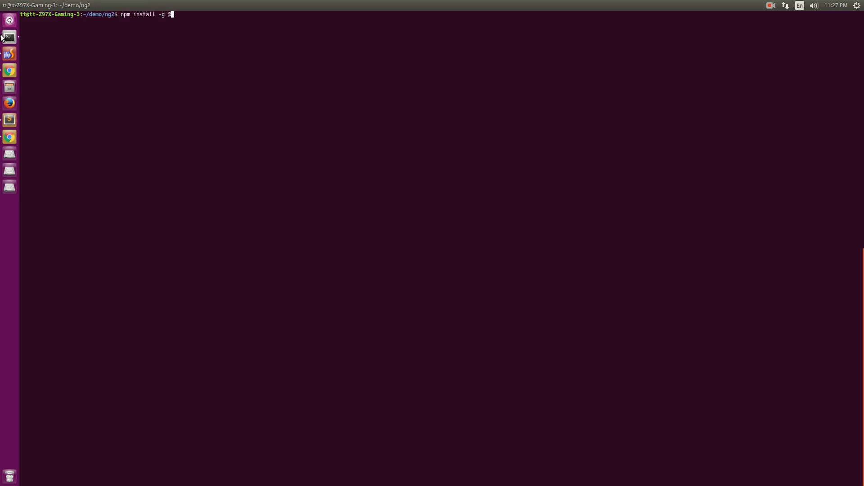
type("angular/cli")
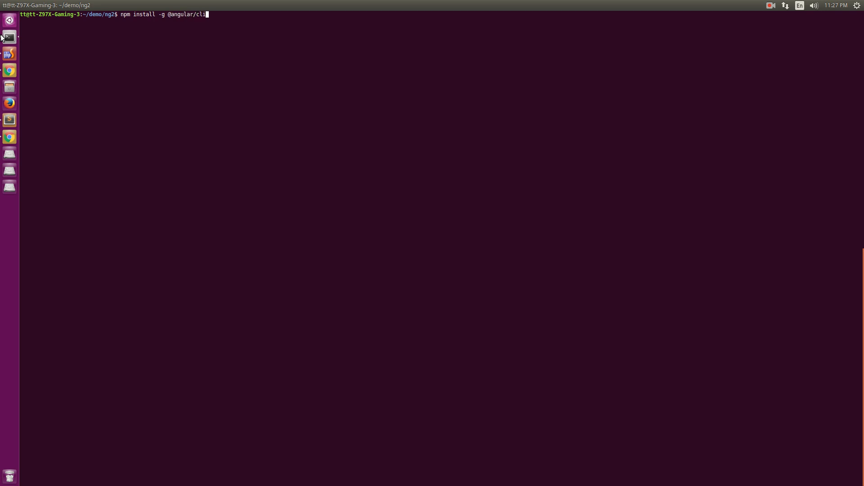
key("Return")
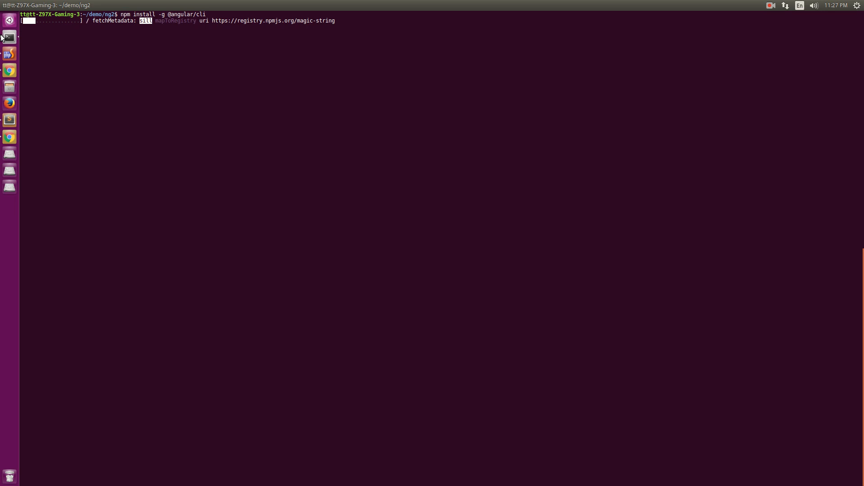
left_click(848, 17)
type("node -v")
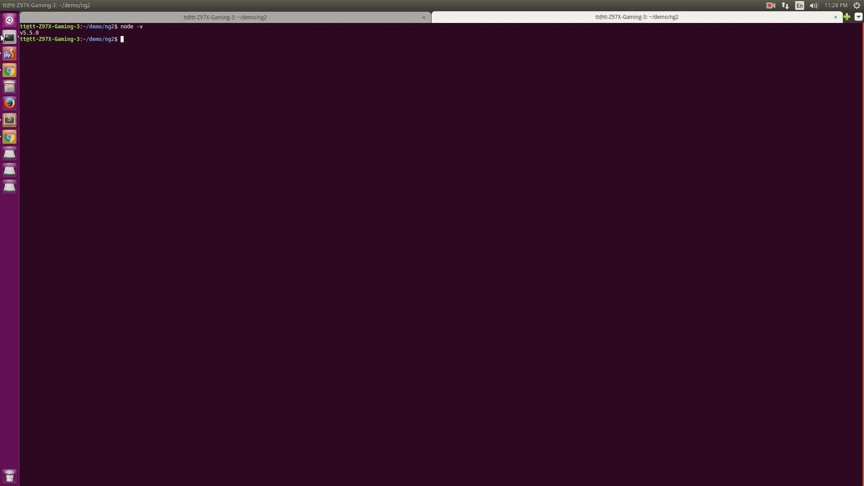
mouse_move(3, 115)
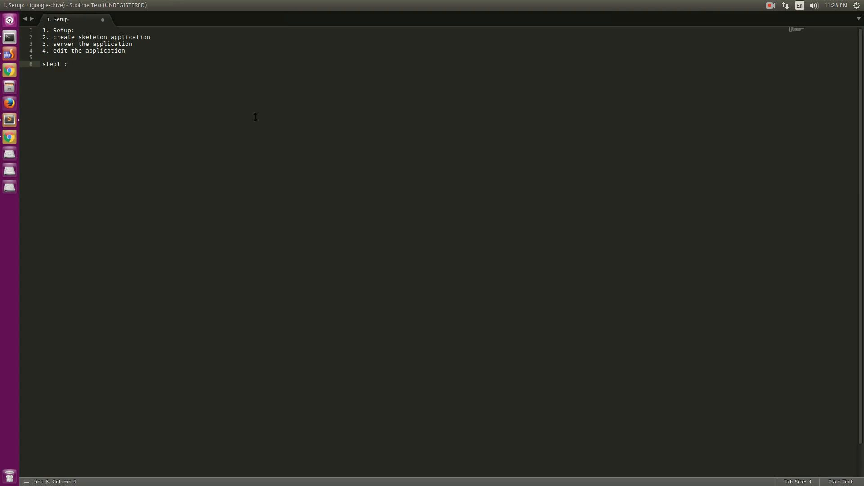
Step: Type the required Node version, 6.9.x, after the 'step1 :' note line
type("6.6")
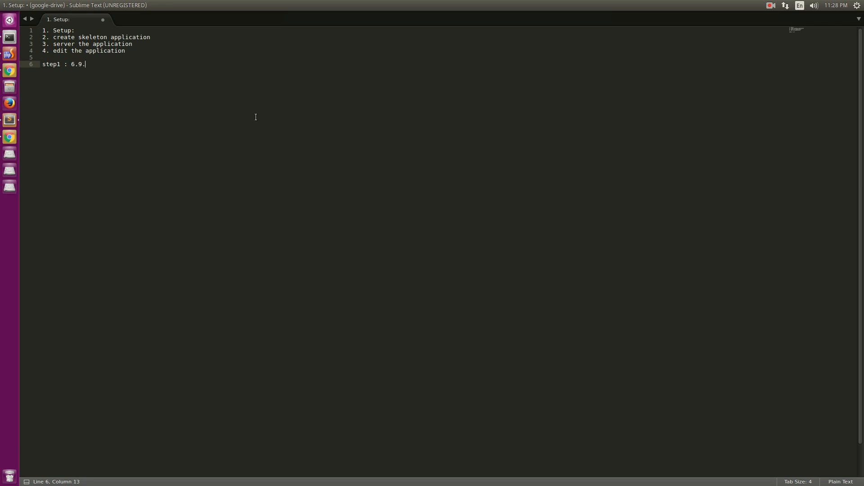
type("x")
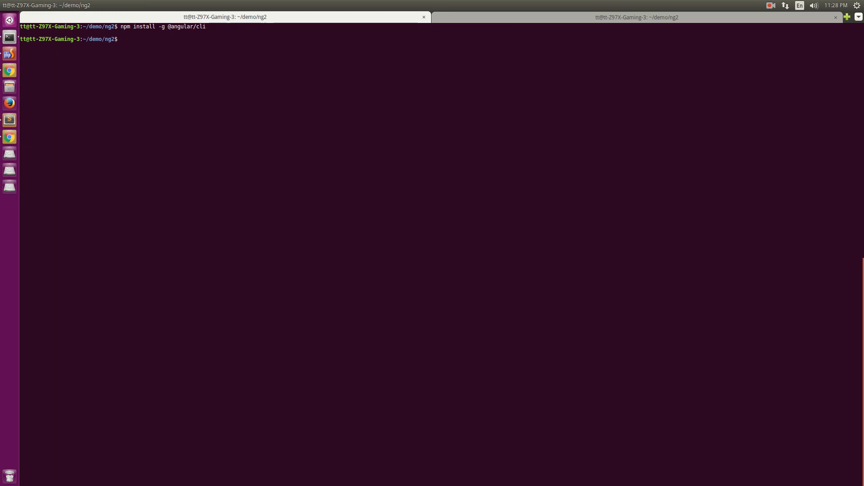
type("nvm install v6.9.5")
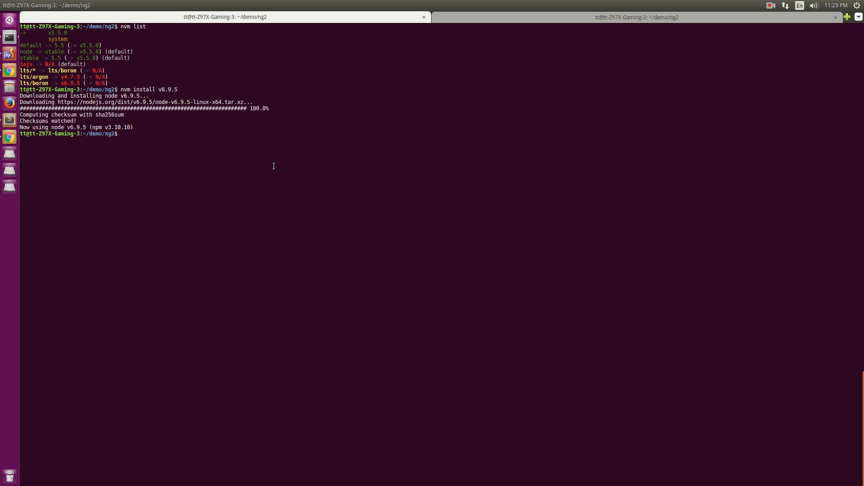
type("nvm use v6.9.5")
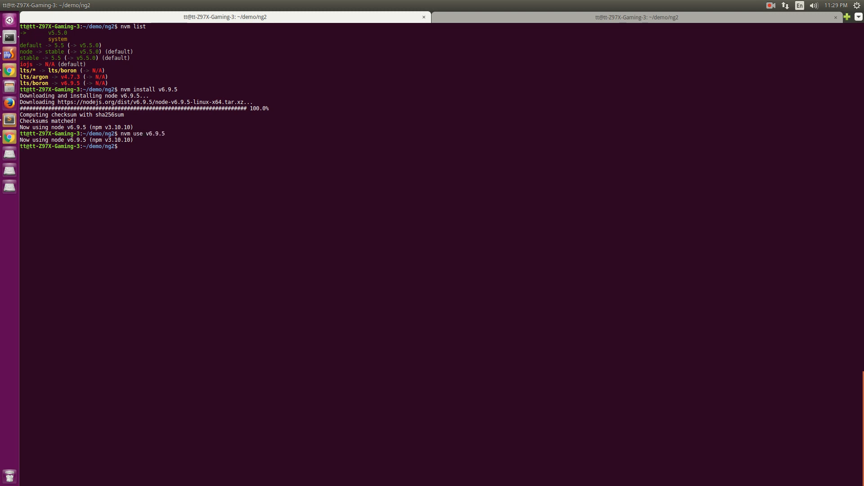
type("node -v")
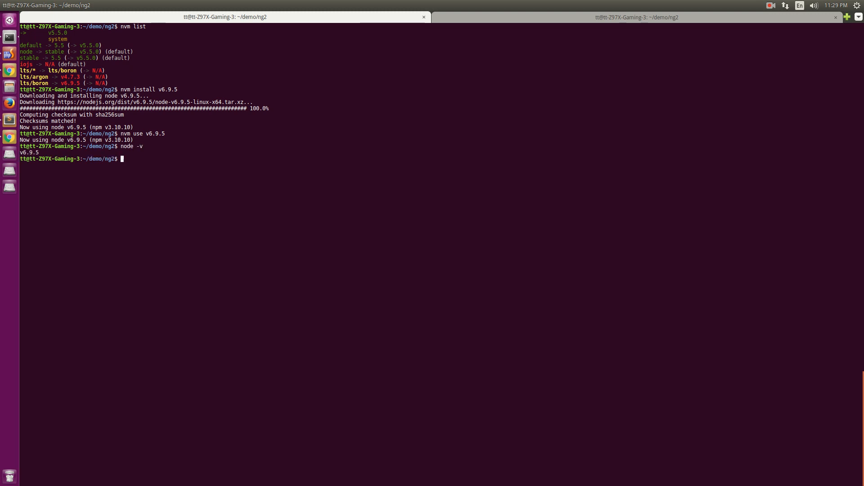
type("npm install -g @angular/cli")
type("ng n")
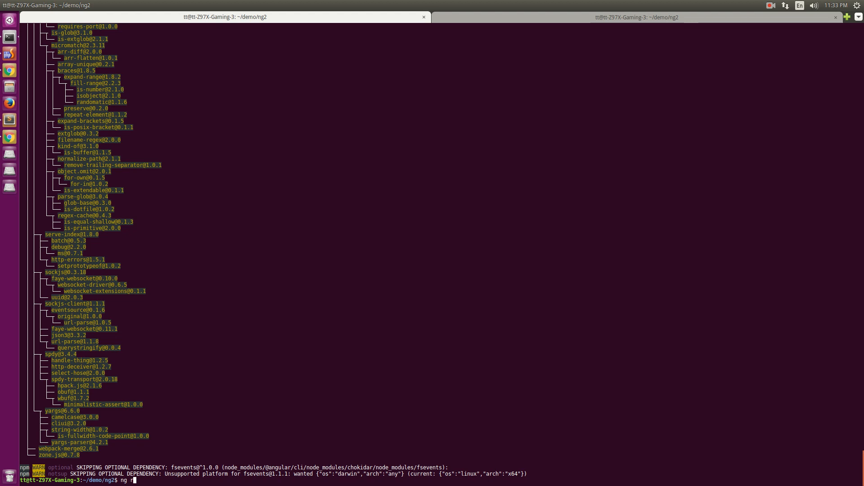
type("ew my")
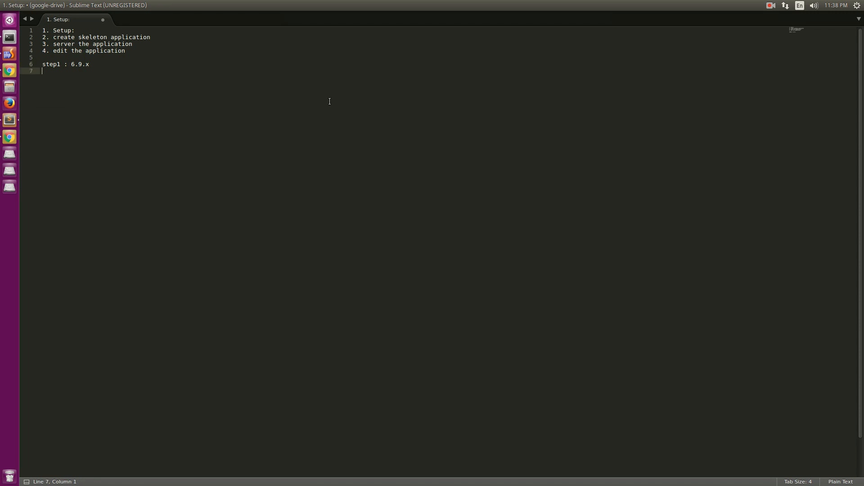
Step: Type 'step 2: createa a new' as a new line in the Setup notes
type("step 2:")
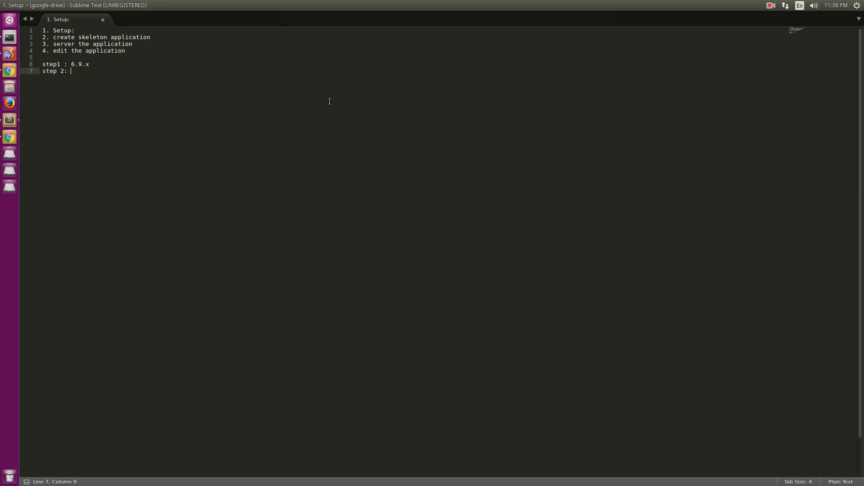
type("createa a new")
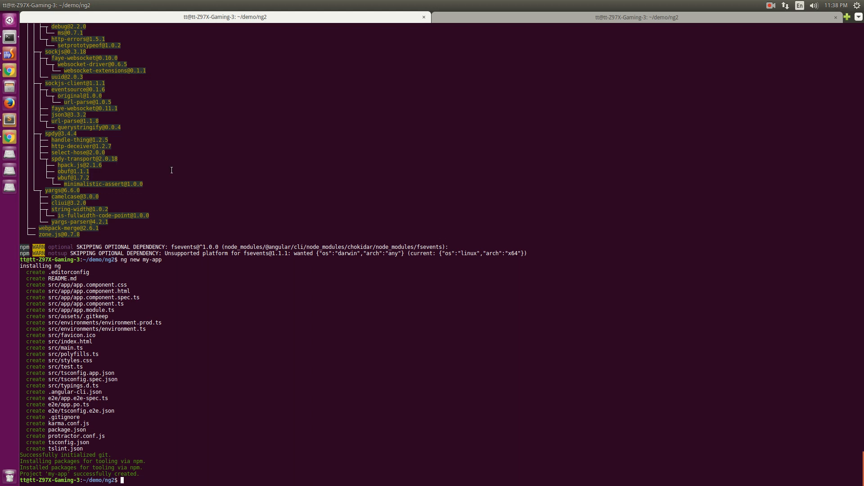
Step: Run 'cd my-app/' and 'code .' to open the project in VS Code
type("cd my-app/")
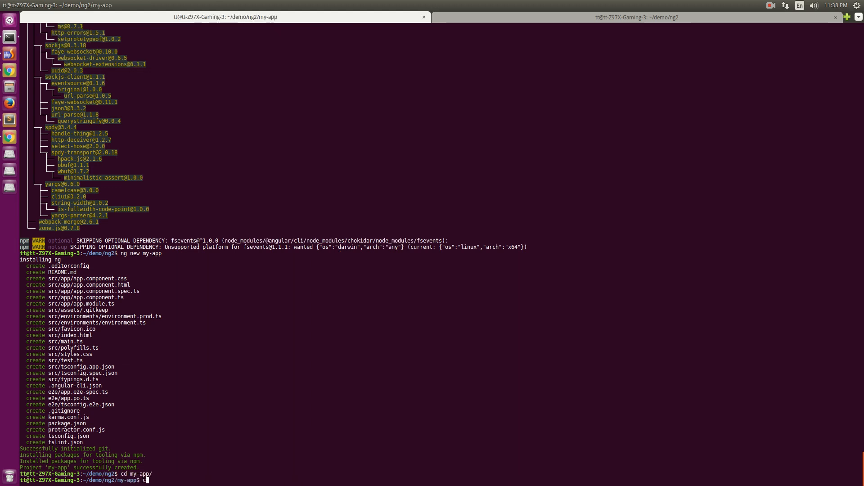
type("ode .")
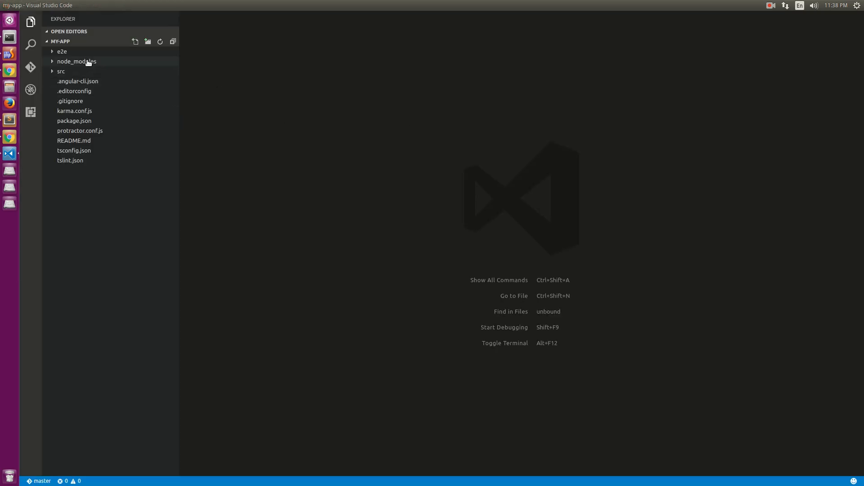
mouse_move(74, 91)
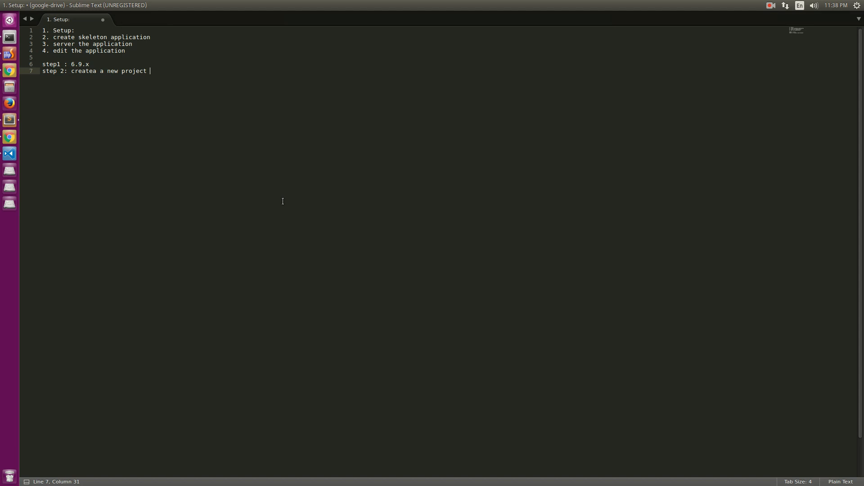
Step: Add 'step 3: serve the app' to the Setup notes and save the file
type("step 43")
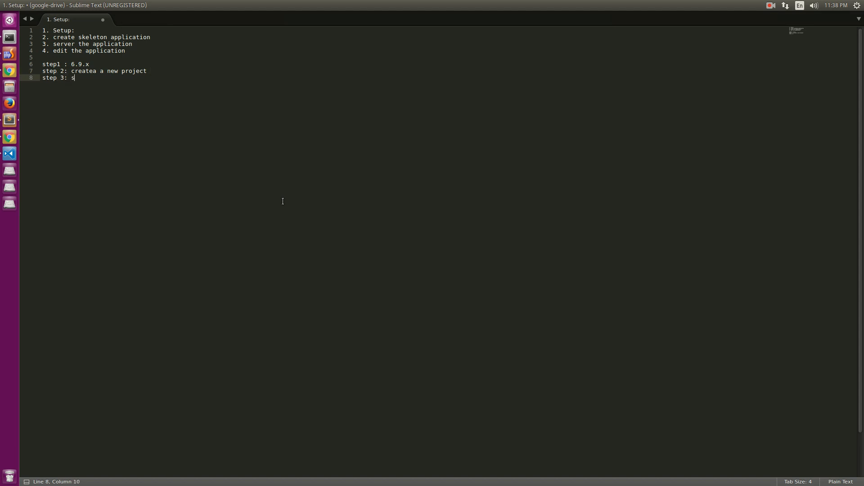
type("erve the app")
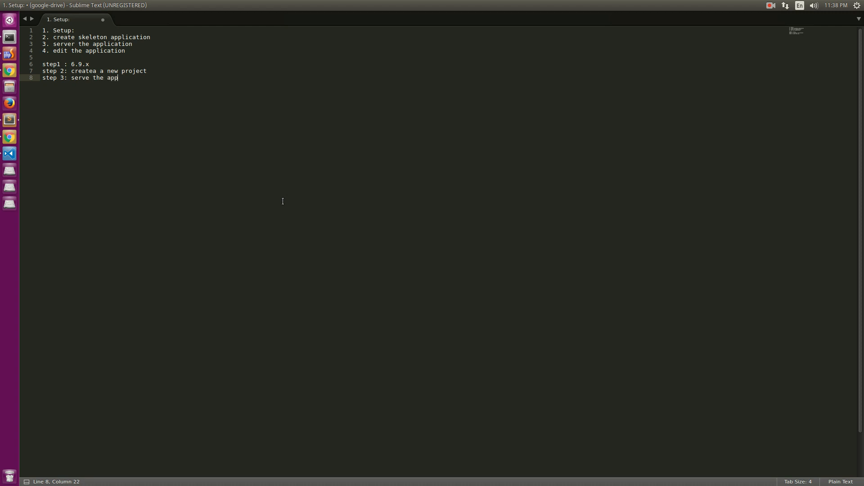
key("ctrl+s")
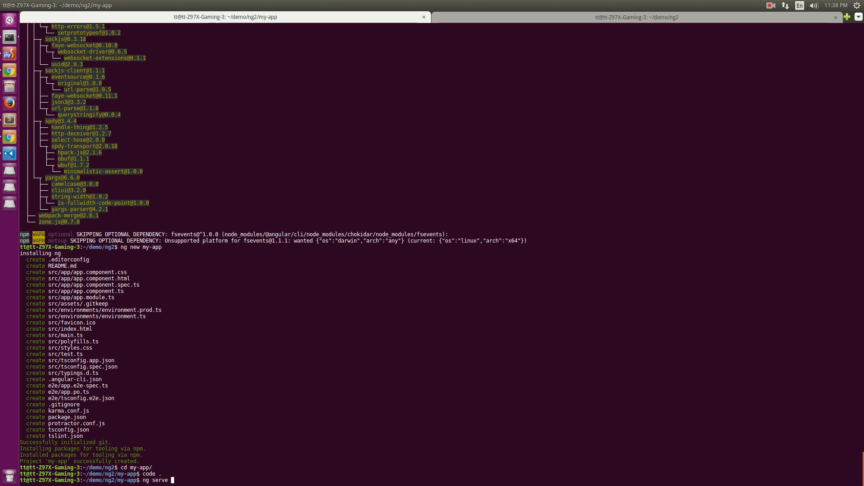
Step: Complete 'ng serve --open' in the my-app directory
type("--open")
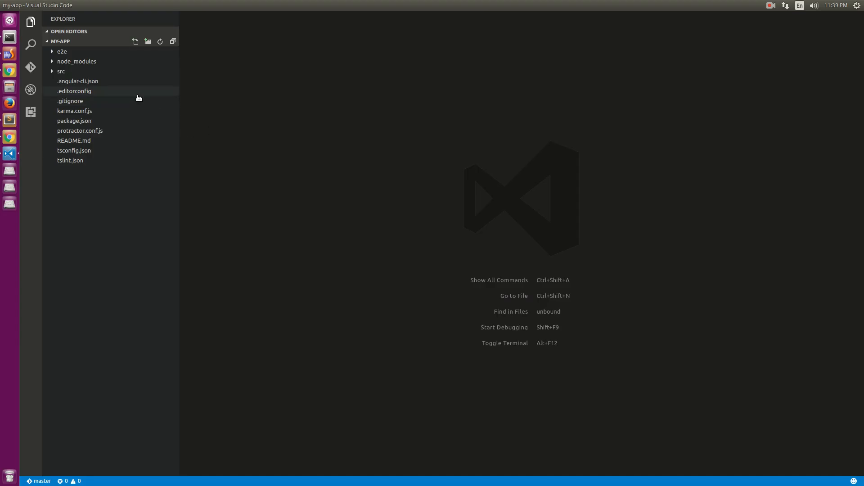
Step: Expand the src folder in the Explorer sidebar to list its source files
left_click(60, 71)
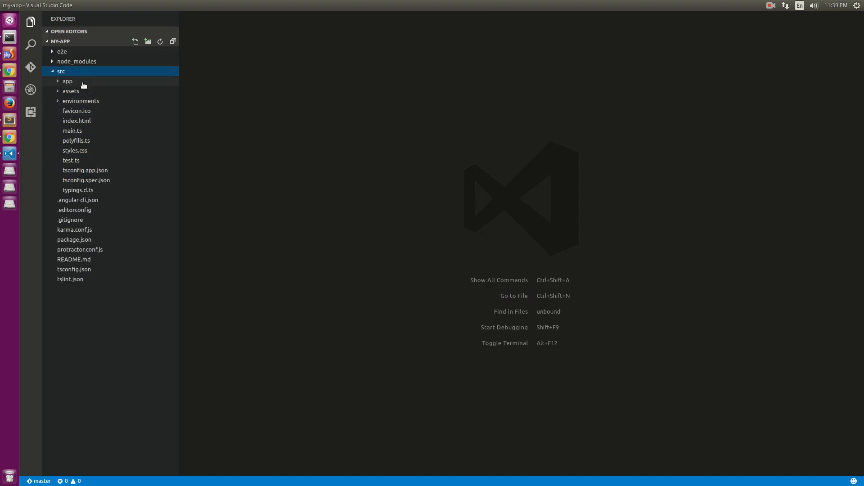
mouse_move(67, 81)
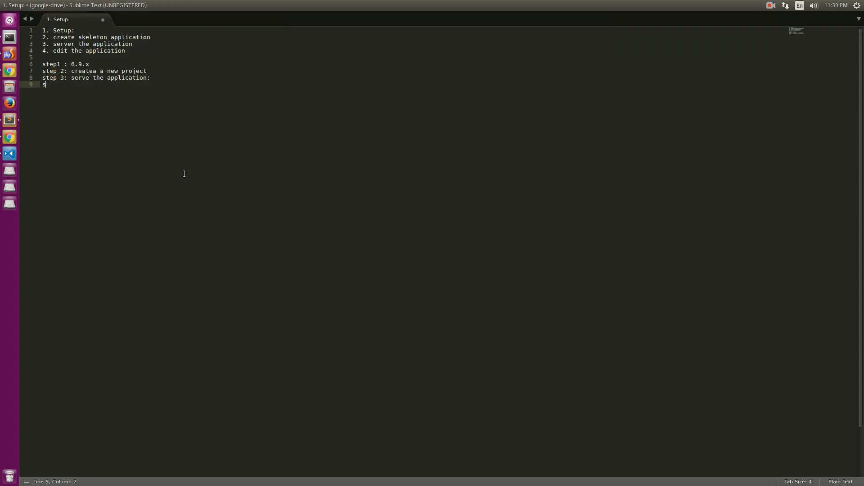
Step: Type 'step 4: edit something on your app:' on line 9 of the notes
type("tep 4: edit y")
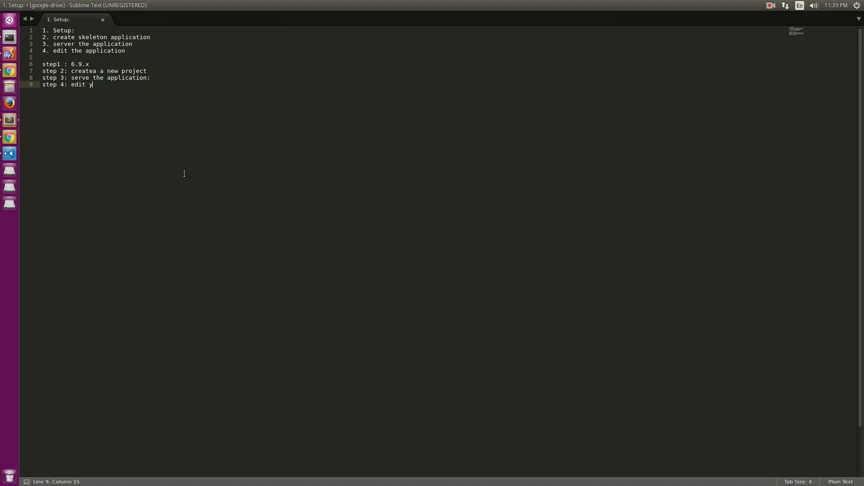
type("some t")
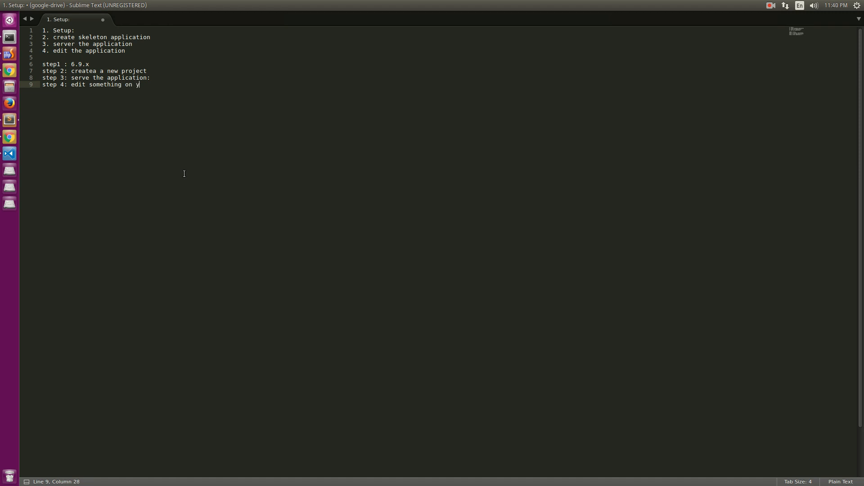
type("our app:")
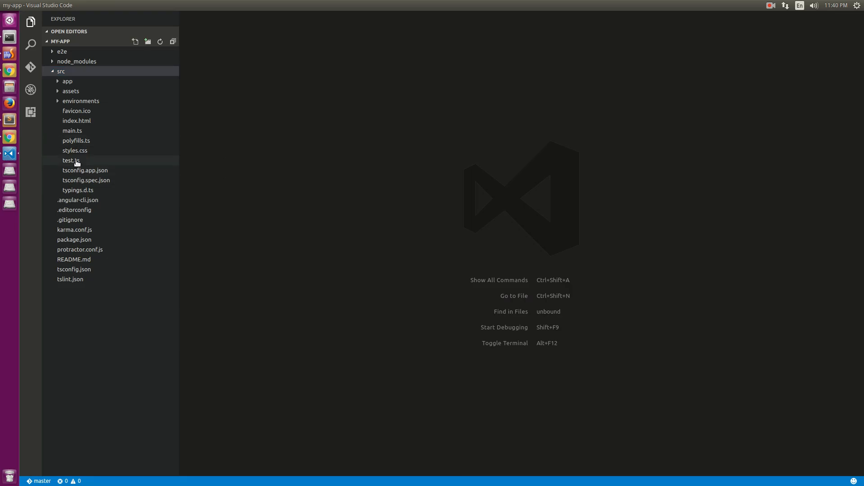
Step: Replace the 'app works!' title in app.component.ts with 'Hello all the world' and save
left_click(67, 81)
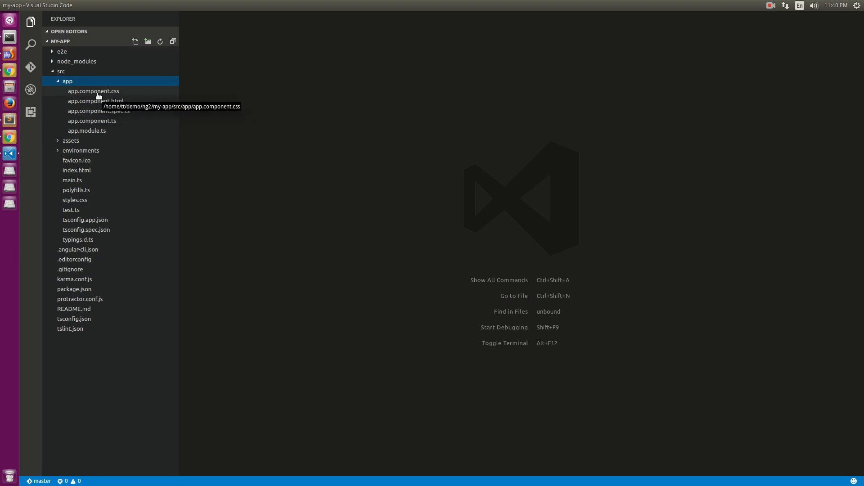
left_click(92, 121)
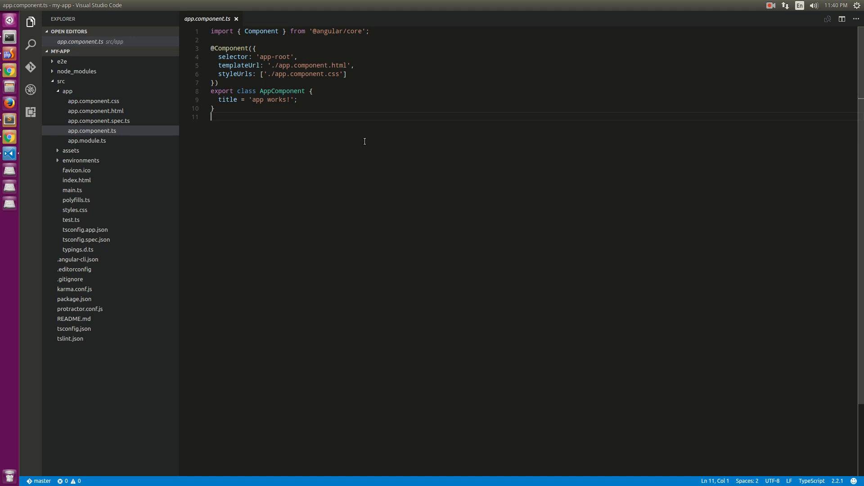
left_click(215, 57)
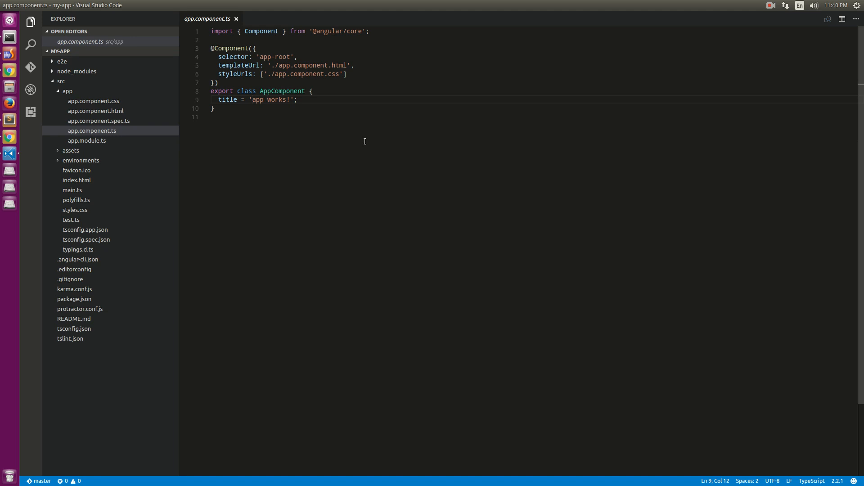
double_click(271, 99)
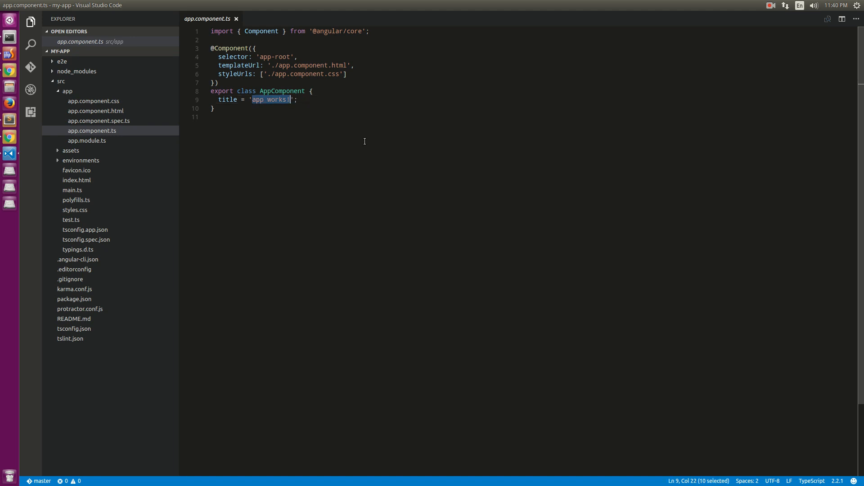
type("Hello")
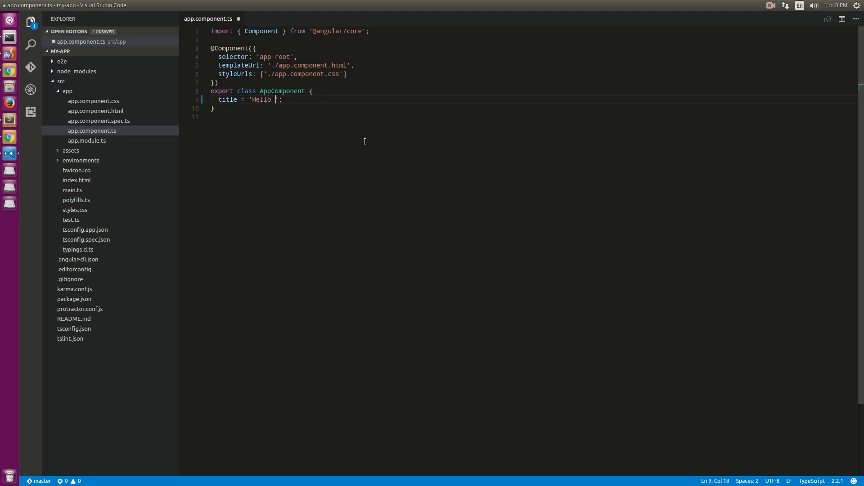
type("all the world")
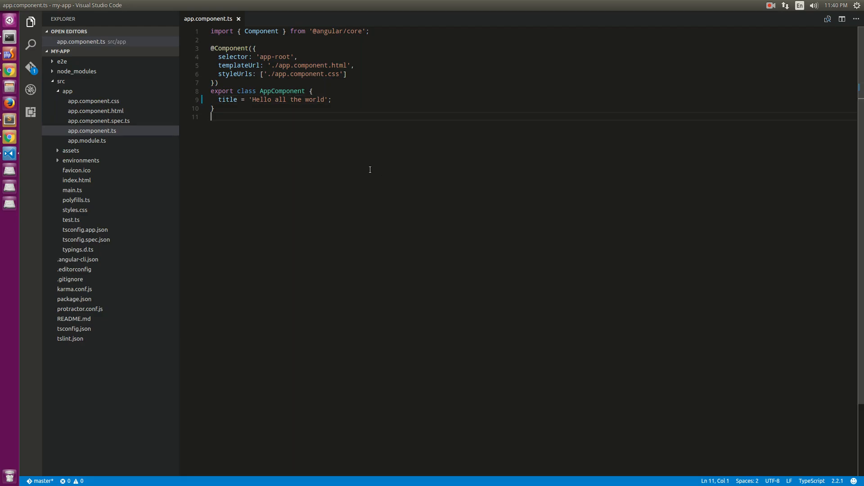
mouse_move(356, 192)
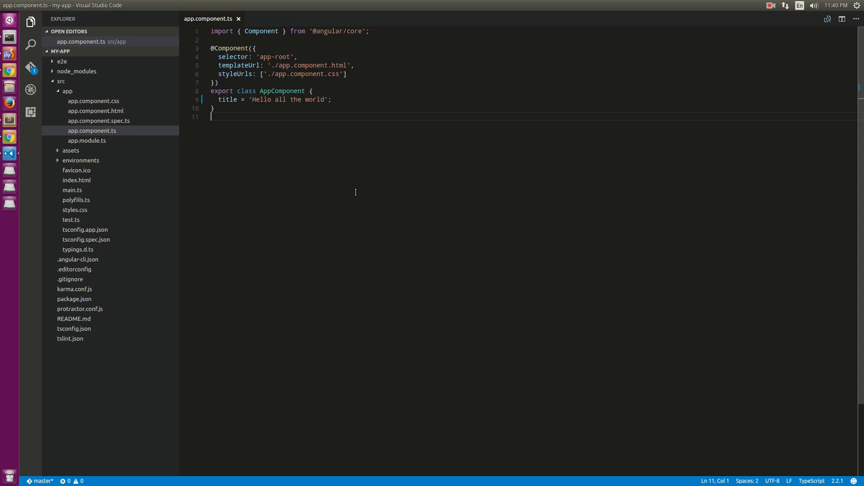
Step: Open app.component.css and start an h1 rule with color #369
left_click(93, 110)
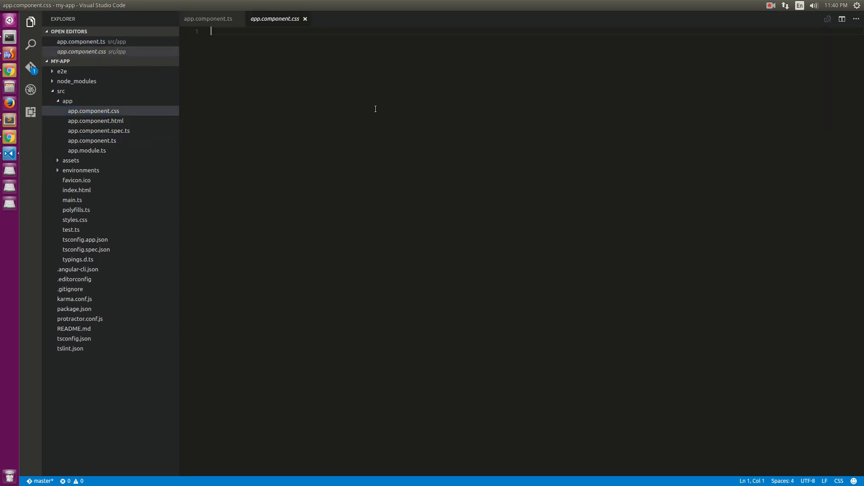
type("h")
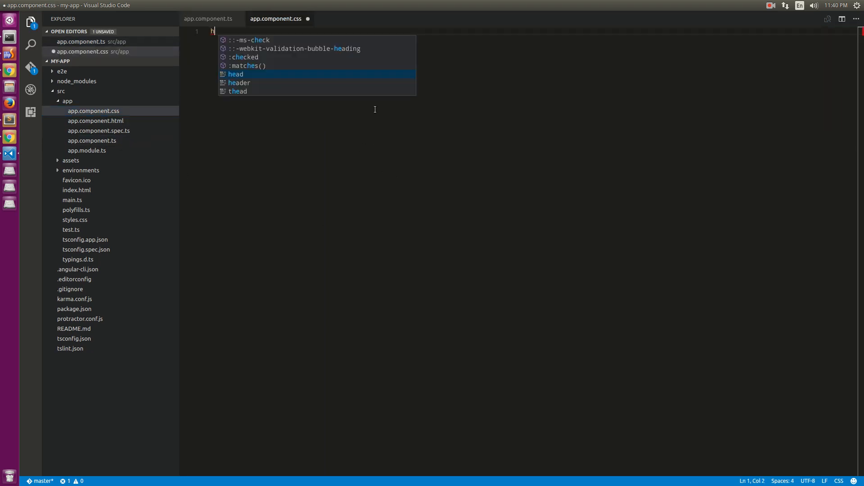
type("1 {")
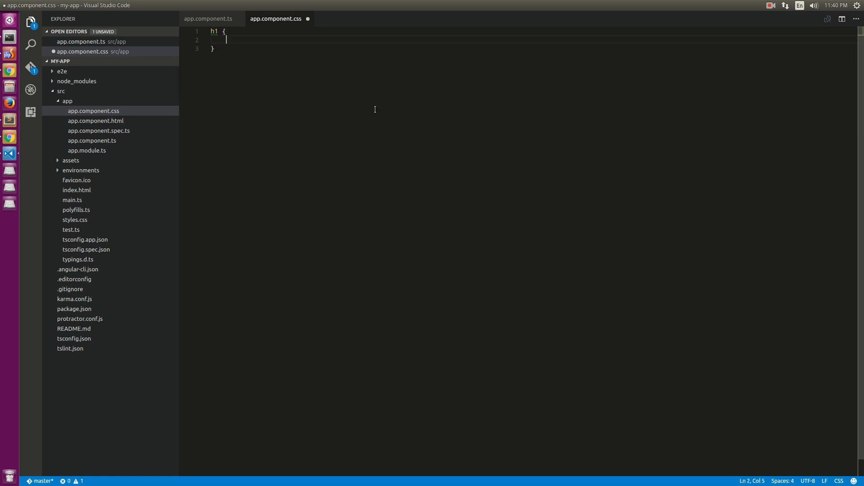
type("color:#")
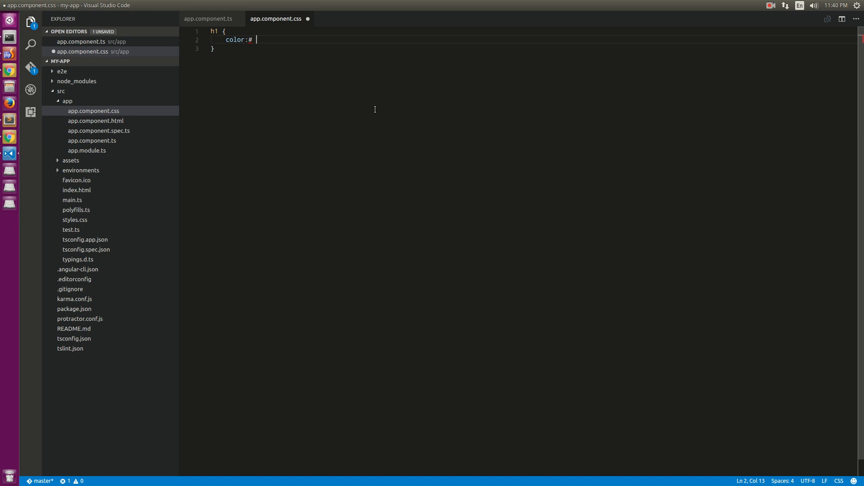
type("369;")
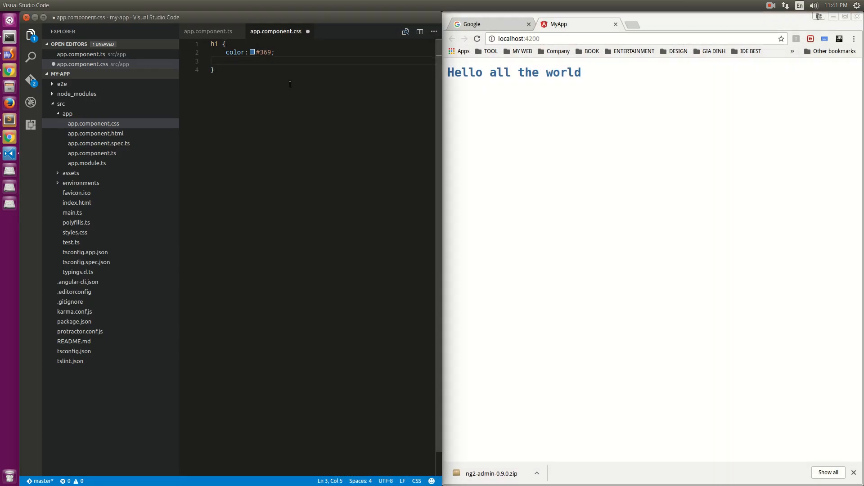
Step: Give h1 the Arial, Helvetica, sans-serif font family and a 250% font size
type("font-f")
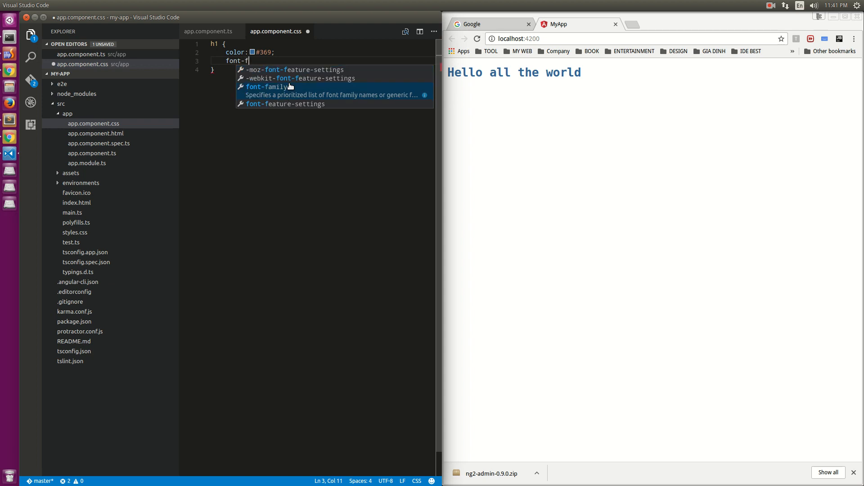
left_click(268, 87)
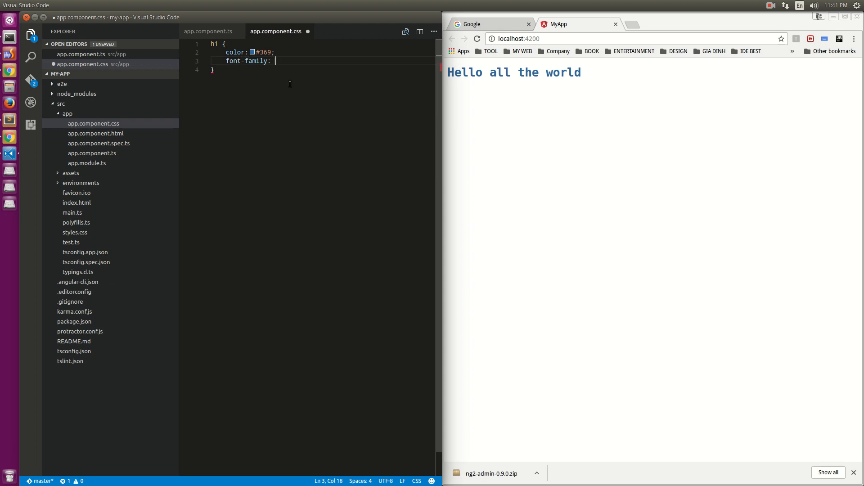
type("Ari")
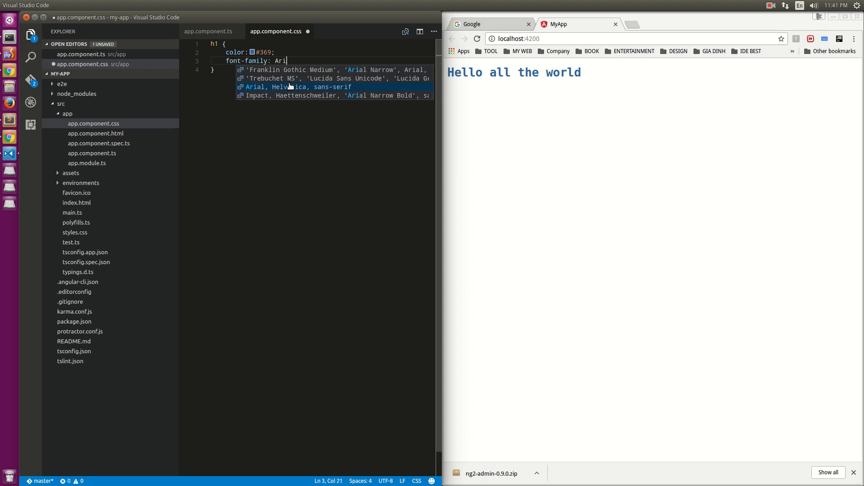
type("al")
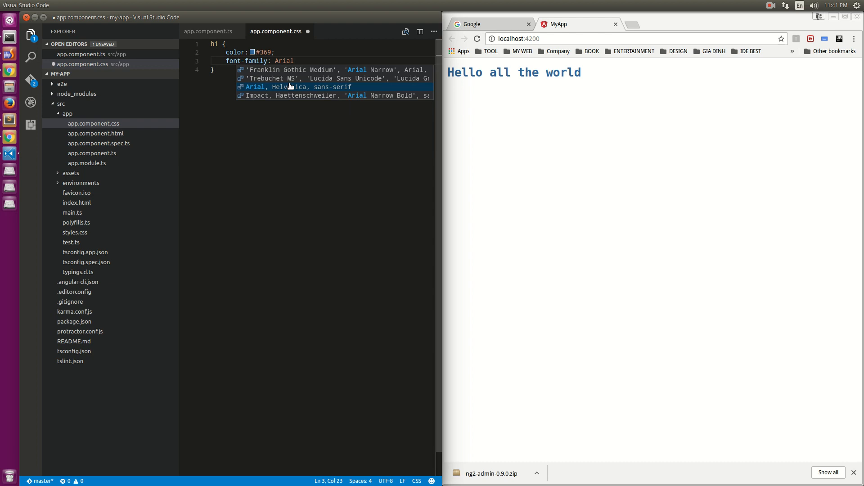
left_click(302, 87)
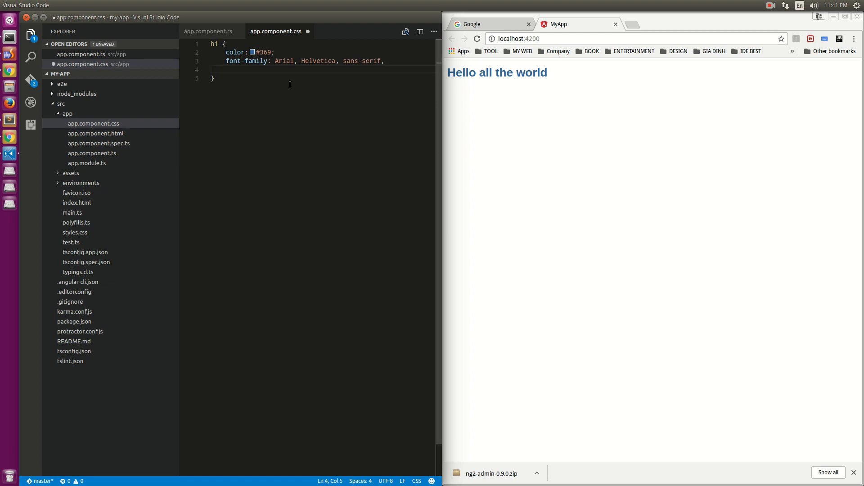
type("font-size")
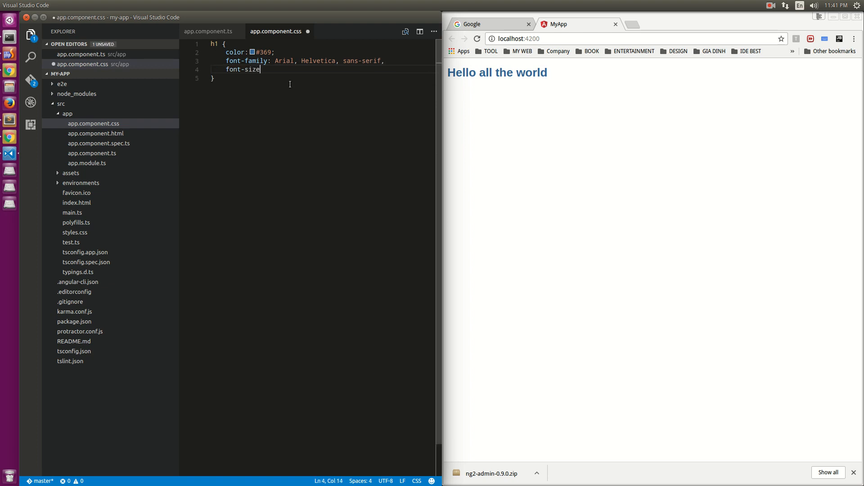
type(": 2")
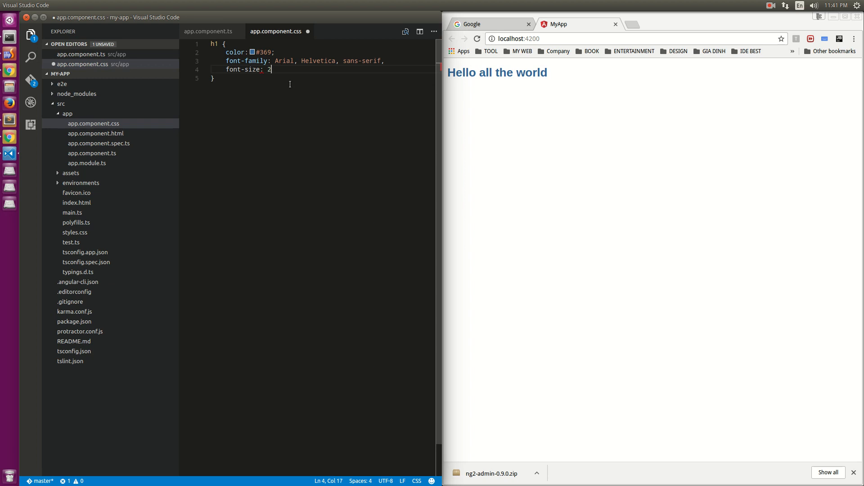
type("50%;")
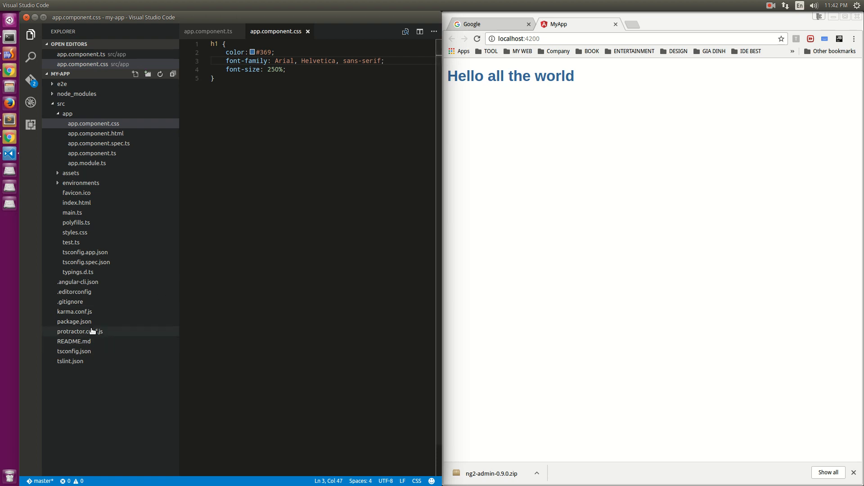
Step: Open README.md and read its ng generate and e2e test commands
left_click(73, 351)
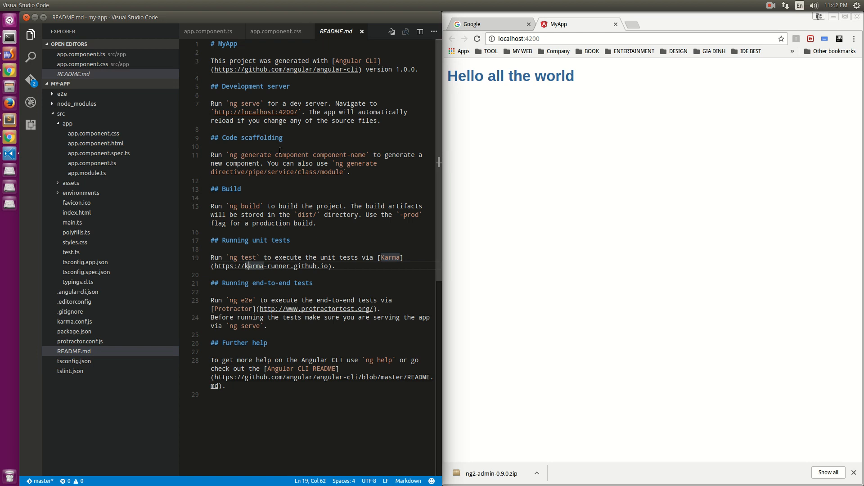
left_click(253, 154)
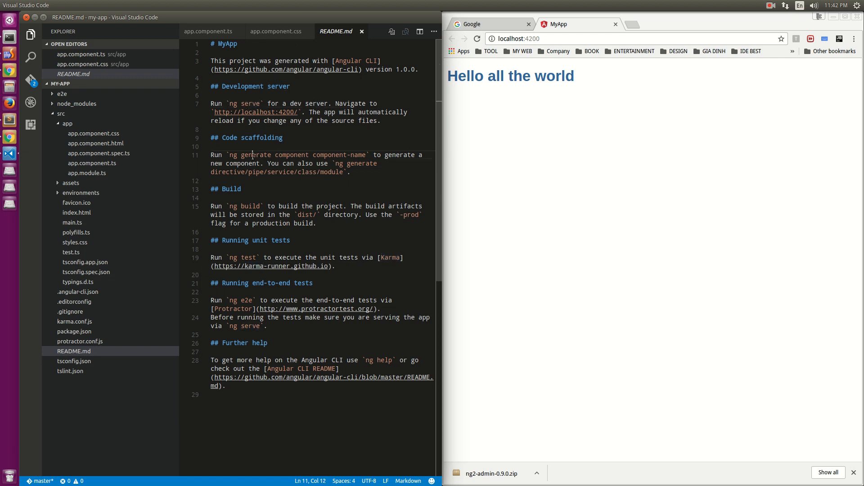
left_click(233, 214)
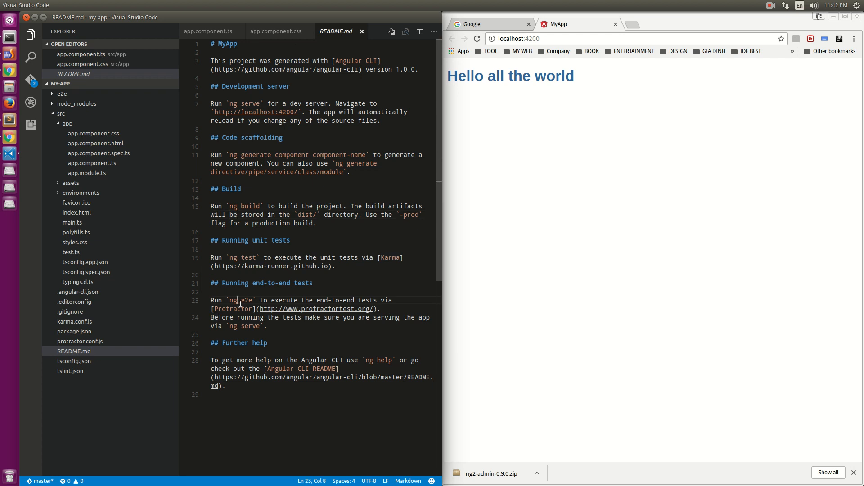
double_click(246, 300)
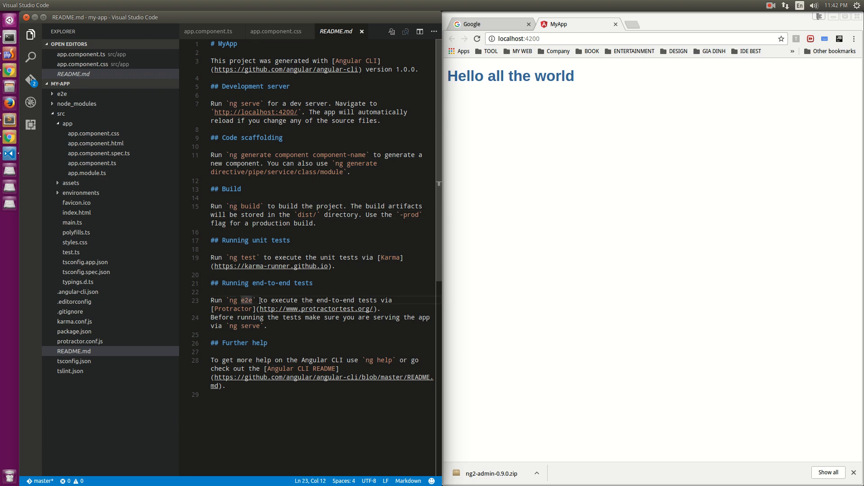
left_click(68, 123)
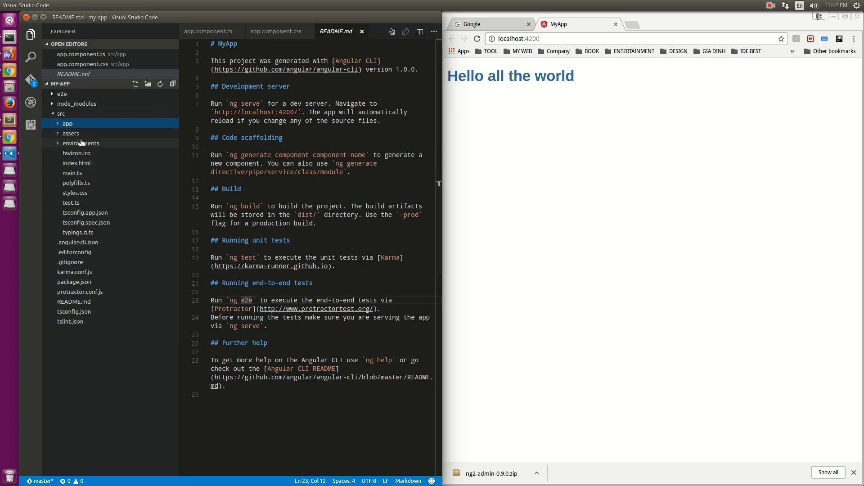
Step: Expand assets and environments, then view app.component.ts, its CSS, HTML and spec file
left_click(68, 123)
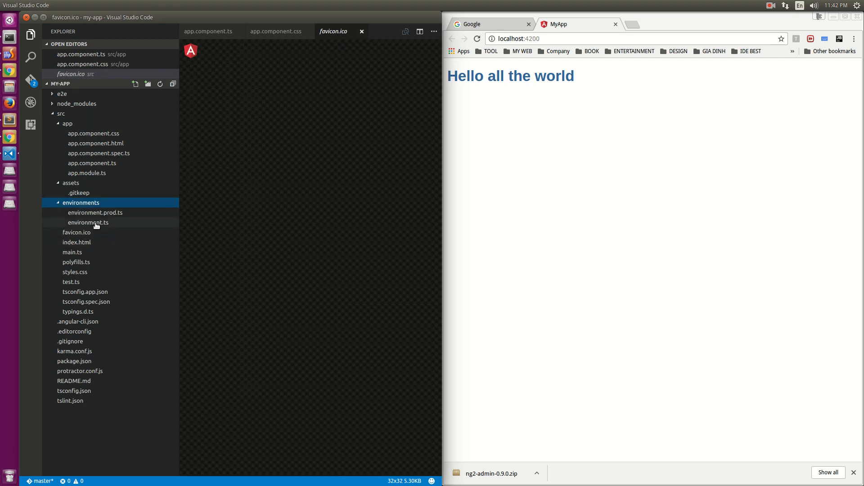
left_click(93, 132)
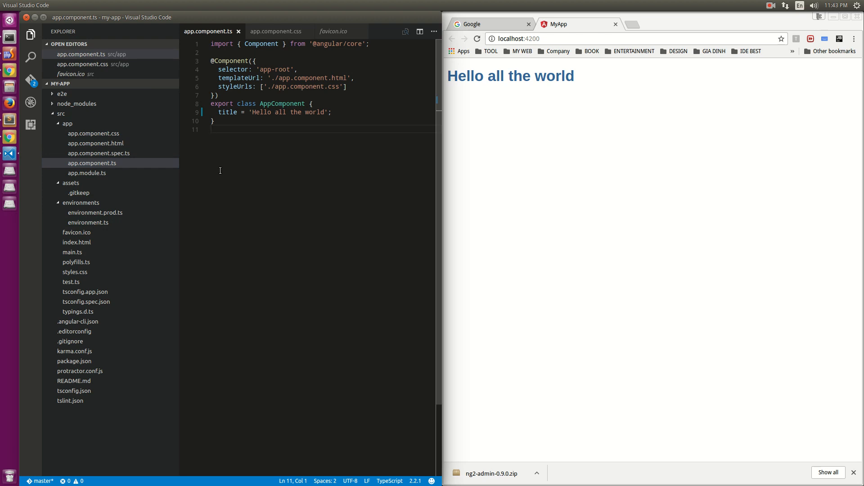
mouse_move(162, 159)
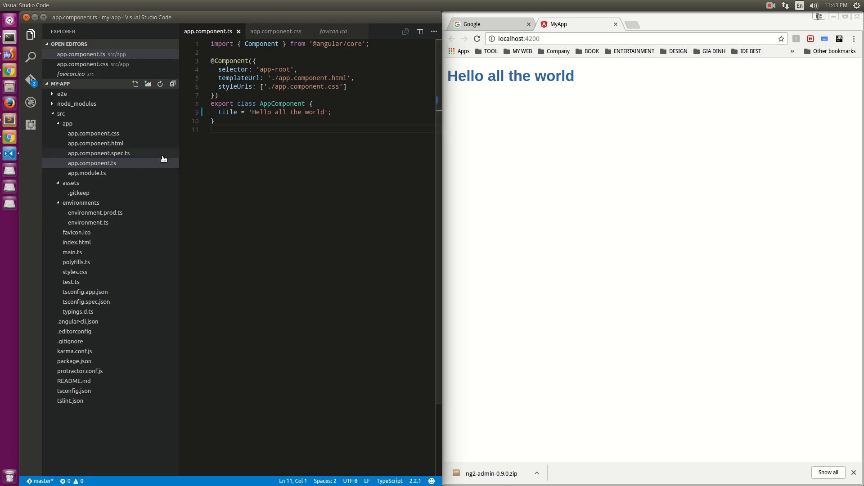
left_click(93, 133)
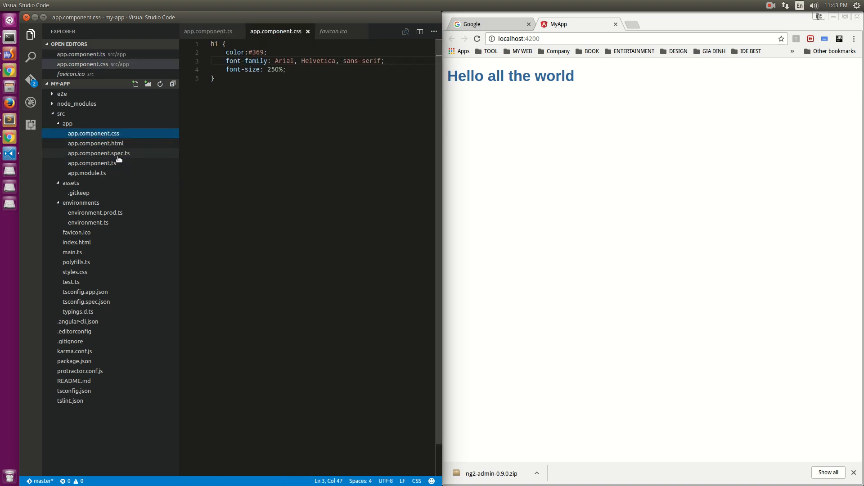
left_click(95, 143)
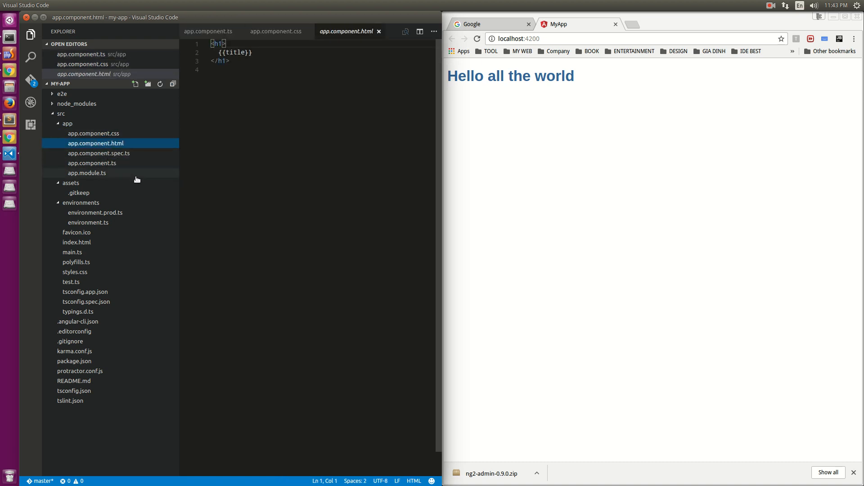
left_click(92, 163)
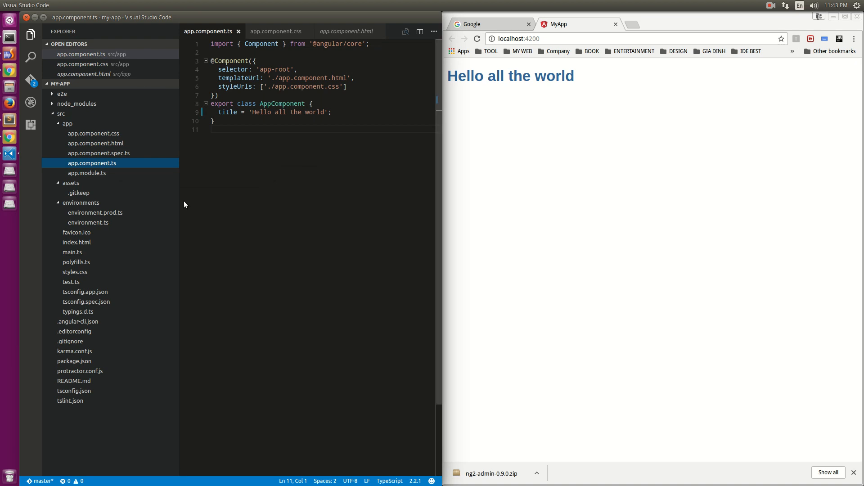
mouse_move(109, 170)
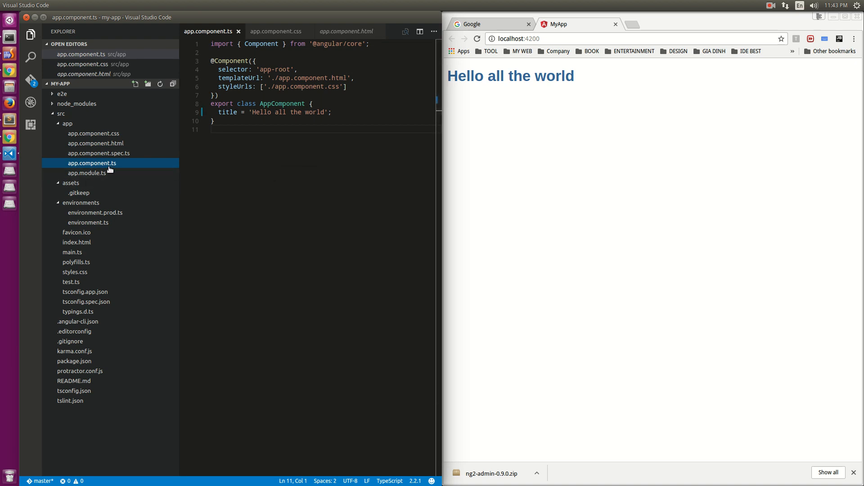
mouse_move(91, 163)
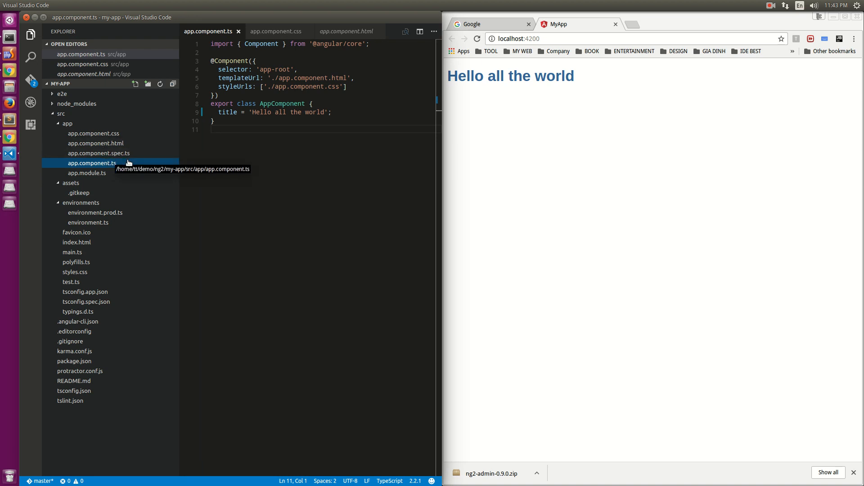
left_click(98, 153)
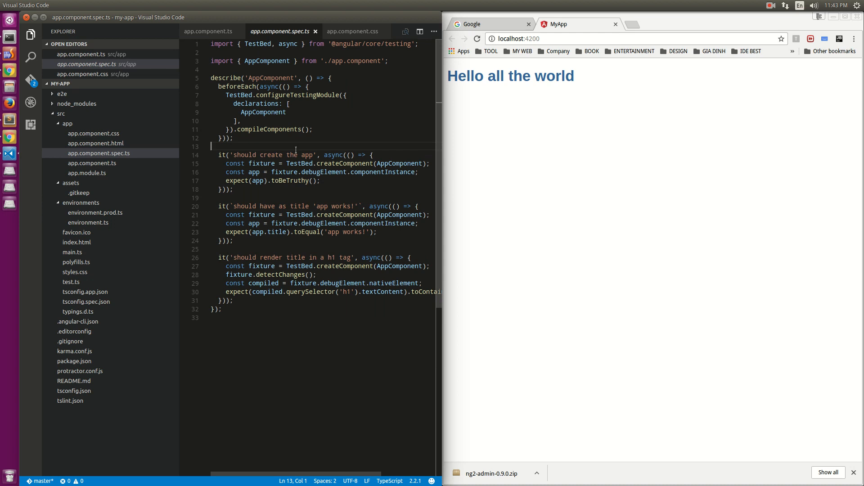
left_click(98, 153)
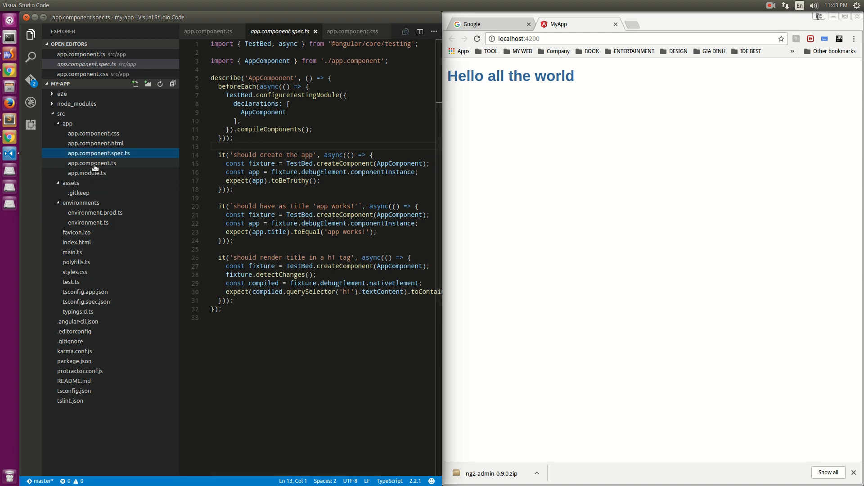
left_click(86, 173)
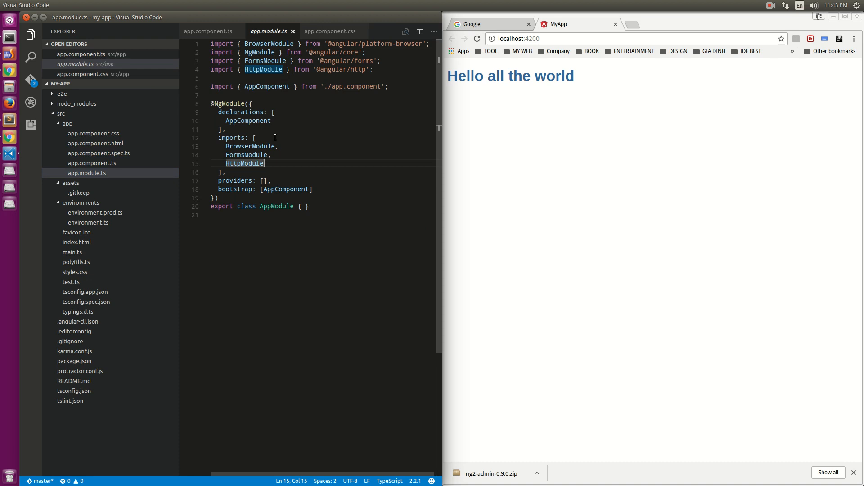
left_click(253, 103)
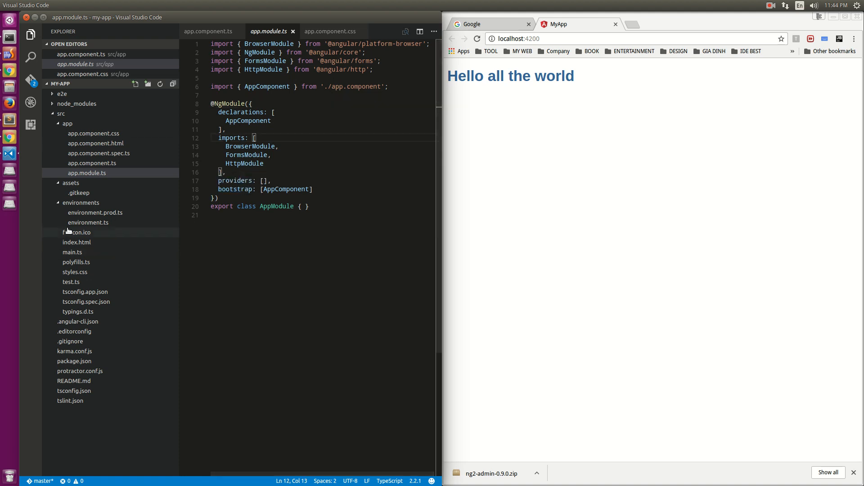
Step: View environment.prod.ts, environment.ts and favicon.ico, then open index.html
left_click(96, 212)
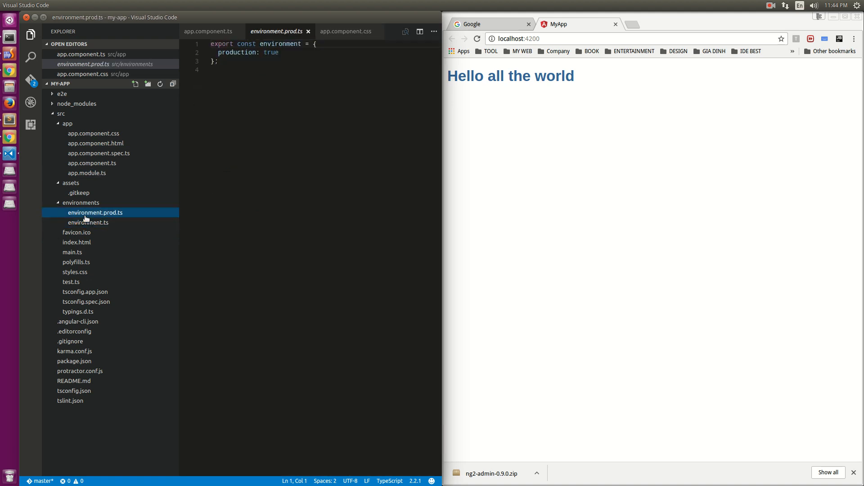
mouse_move(115, 228)
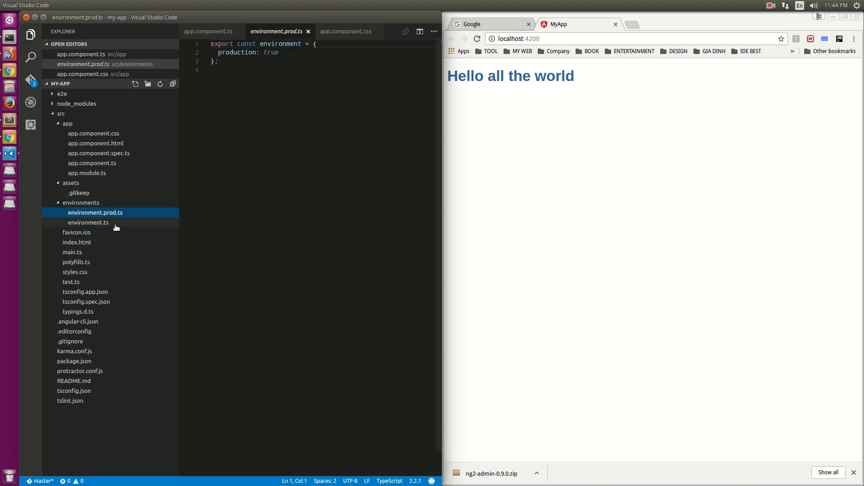
left_click(88, 222)
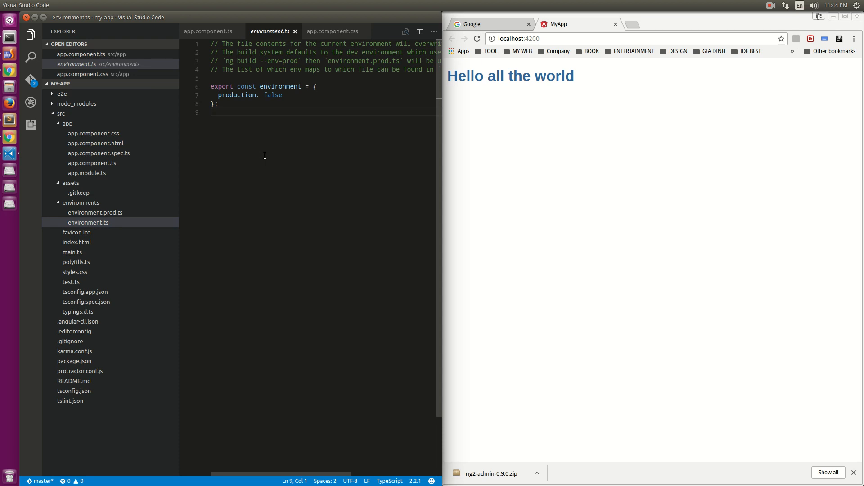
left_click(77, 232)
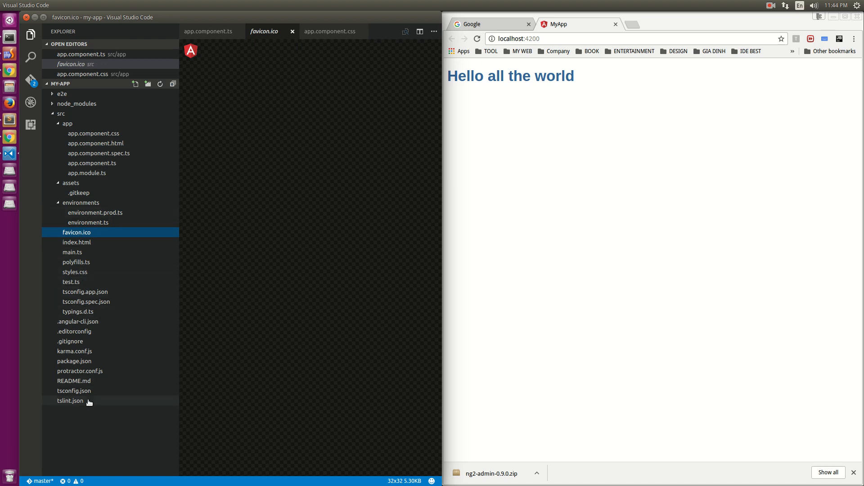
left_click(77, 242)
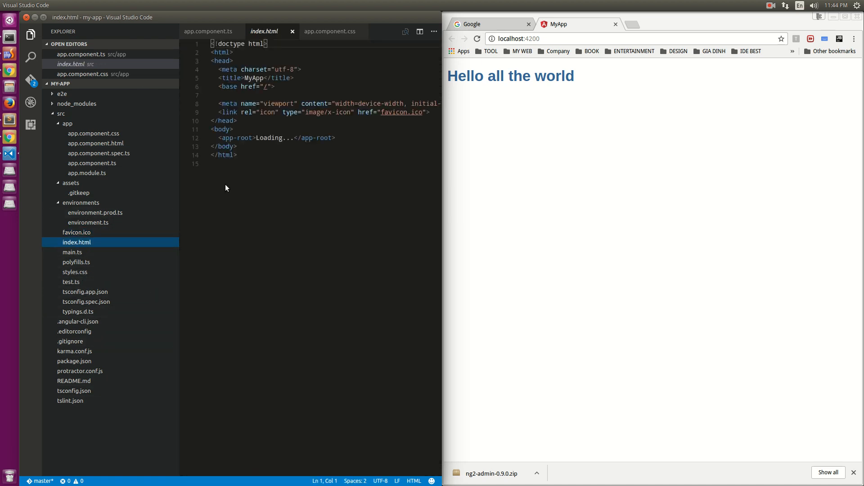
left_click(237, 146)
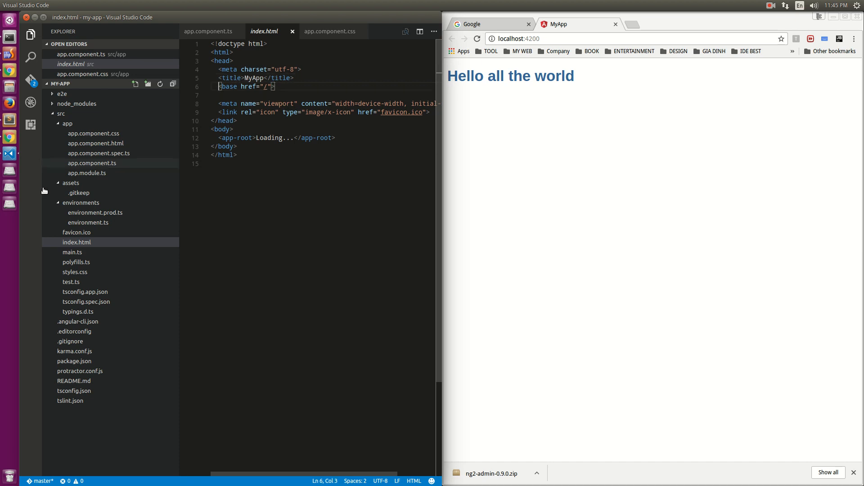
Step: Open Chrome DevTools on the running app and expand the head element in Elements
left_click(329, 31)
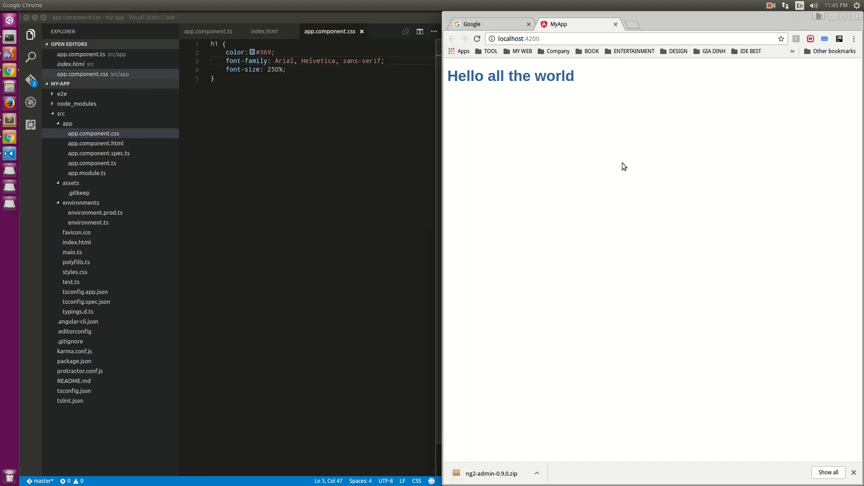
key("F12")
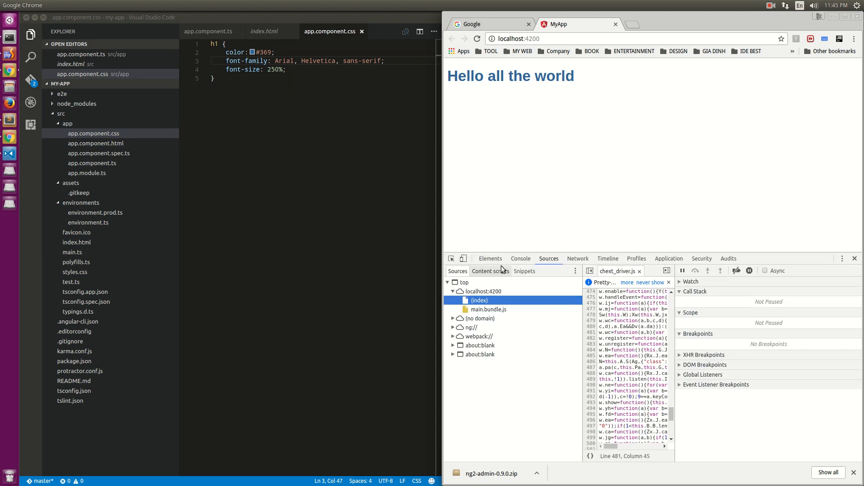
left_click(490, 258)
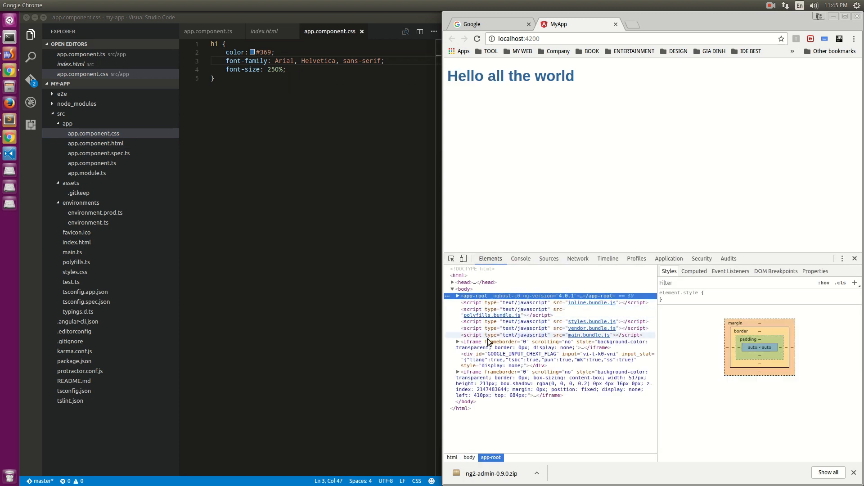
left_click(591, 302)
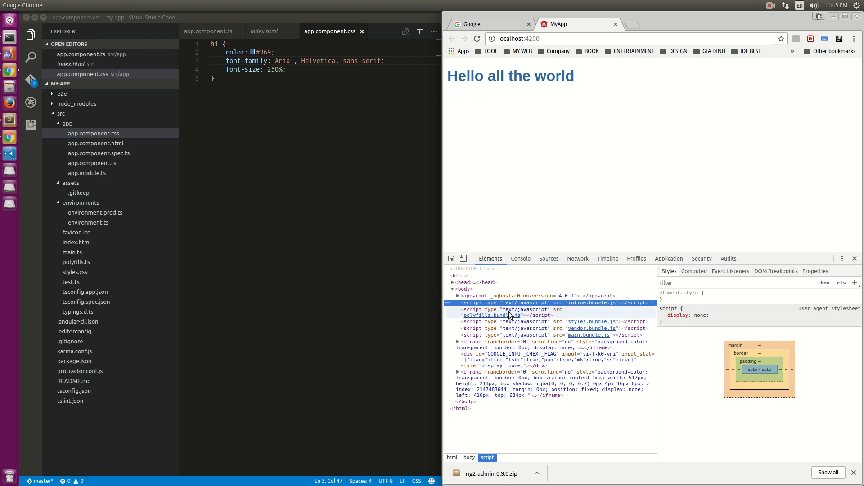
left_click(466, 282)
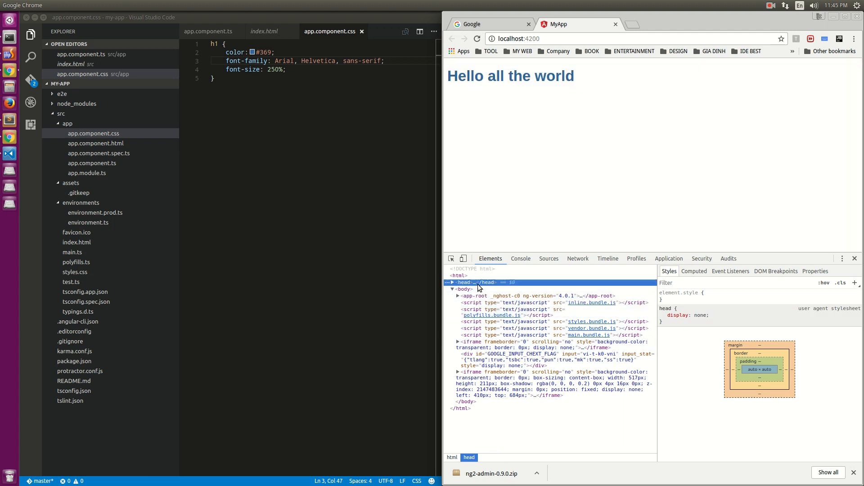
left_click(450, 282)
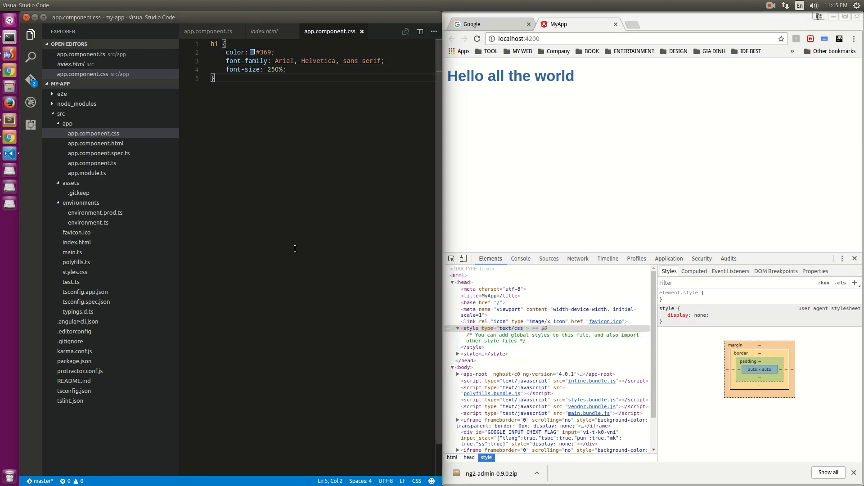
mouse_move(297, 314)
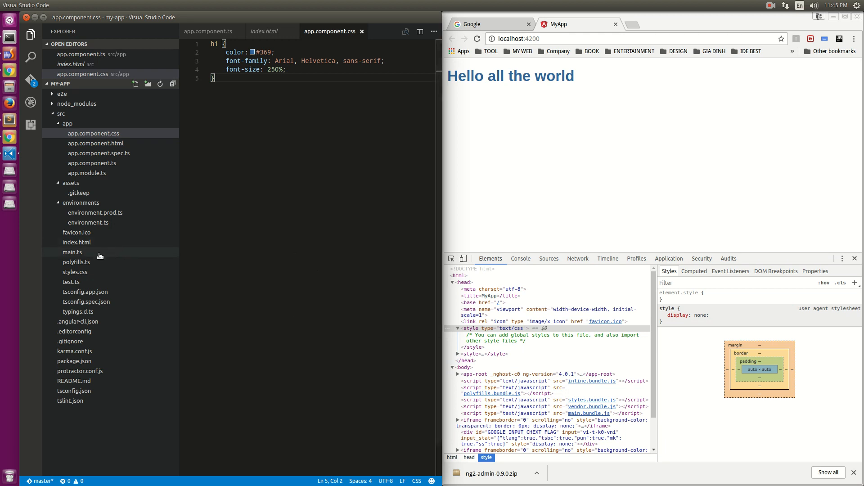
Step: Review main.ts, then polyfills.ts, briefly bringing up the Ctrl+P quick-open list
left_click(72, 253)
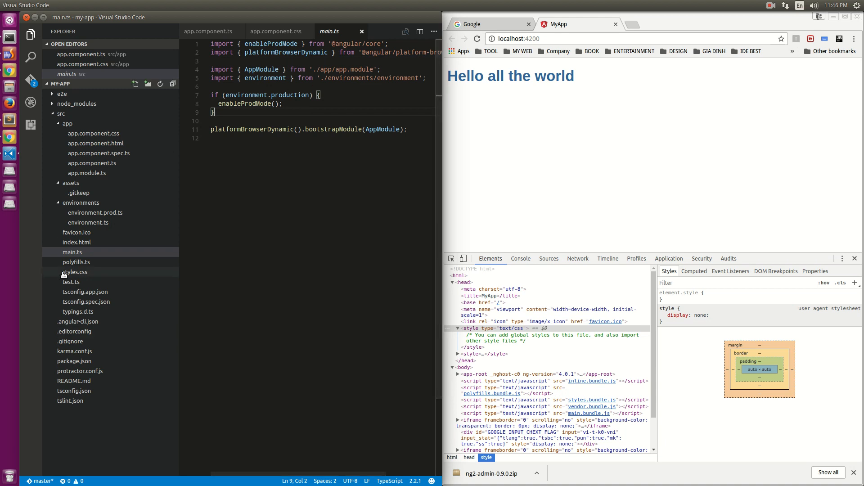
left_click(77, 262)
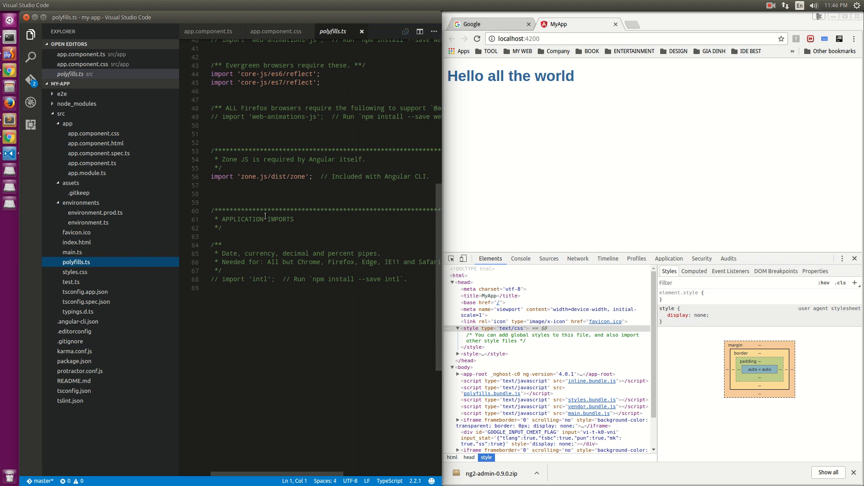
key("ctrl+p")
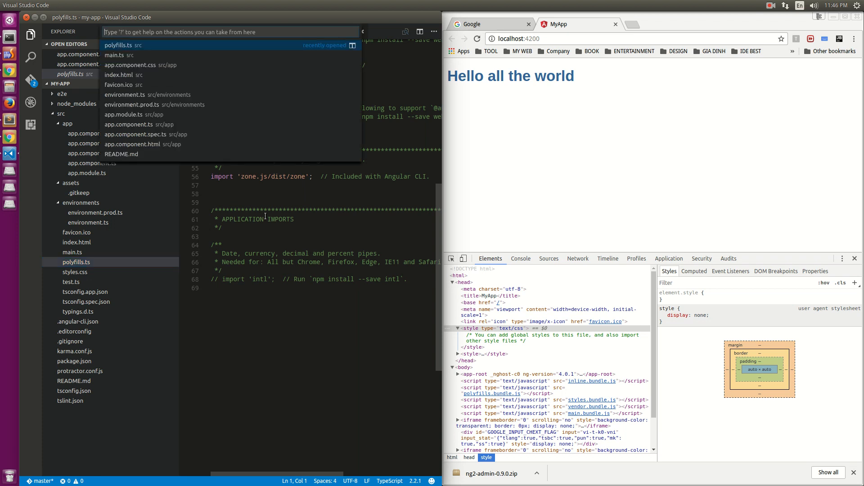
type("x")
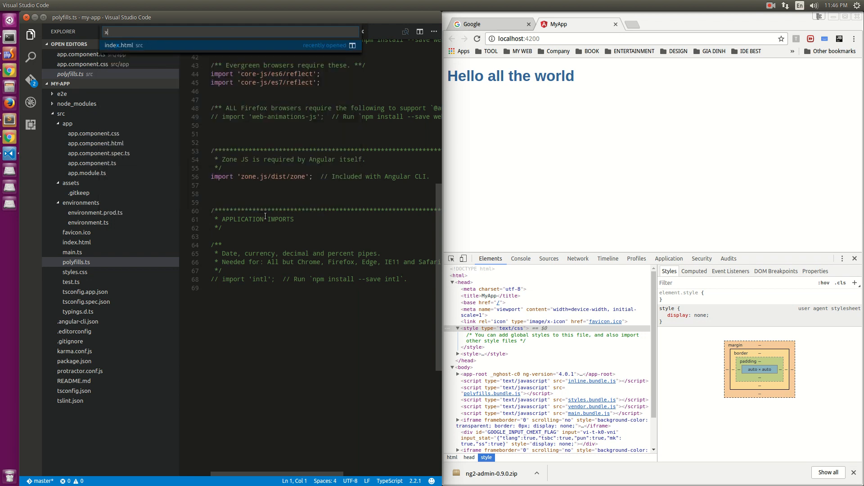
type("d")
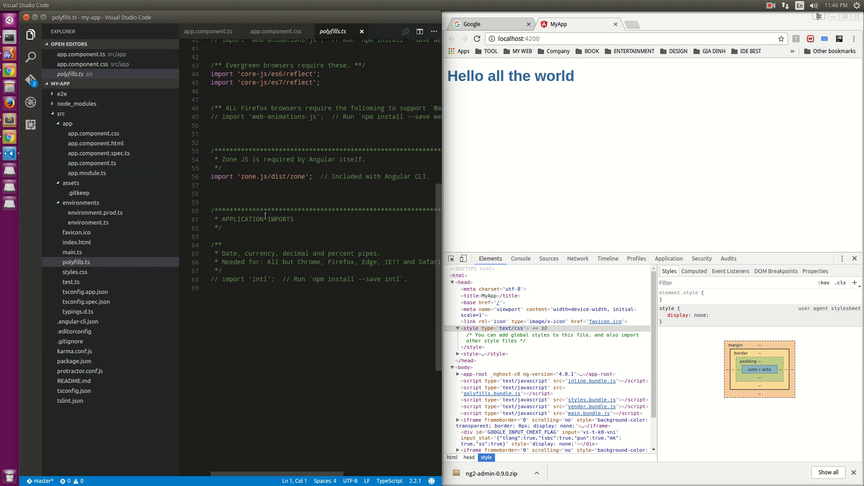
mouse_move(170, 229)
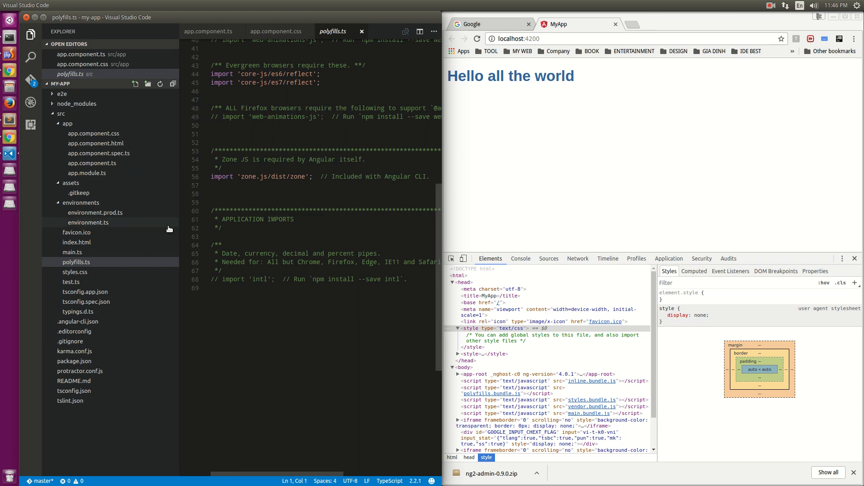
Step: View test.ts, tsconfig.app.json and tsconfig.spec.json, returning to tsconfig.app.json
left_click(69, 282)
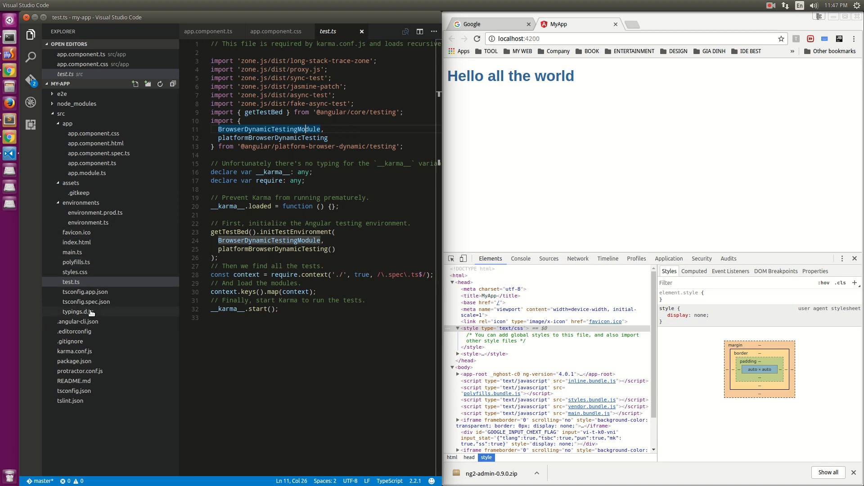
mouse_move(94, 312)
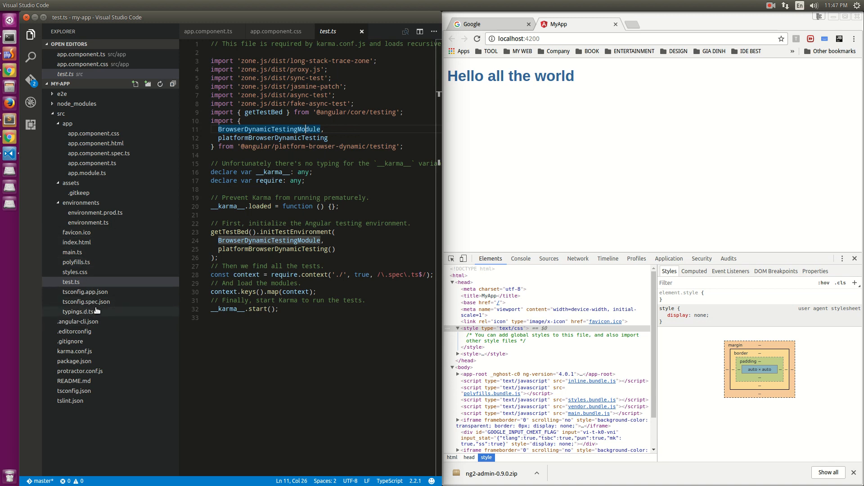
left_click(86, 292)
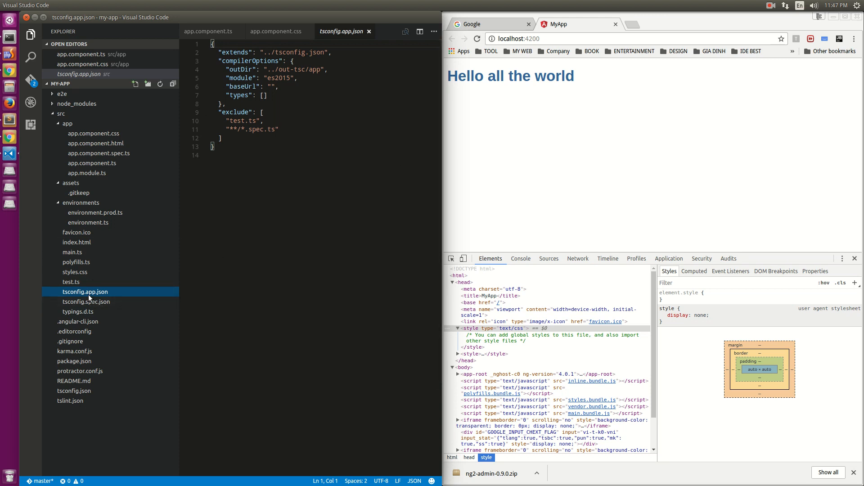
left_click(87, 302)
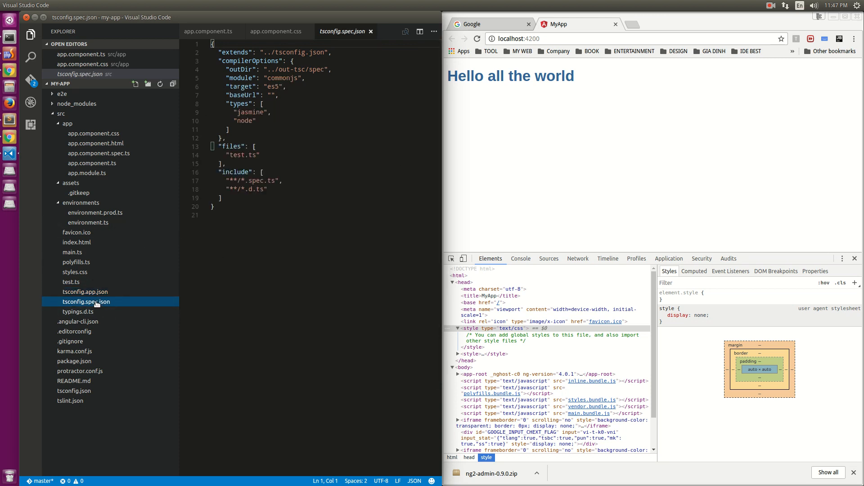
left_click(86, 292)
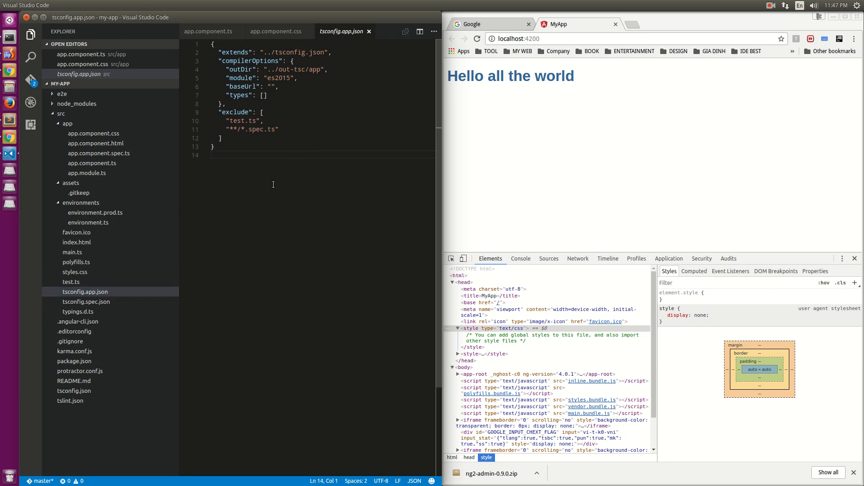
Step: Collapse src, view tsconfig.e2e.json, peek into node_modules, and open .angular-cli.json
left_click(61, 113)
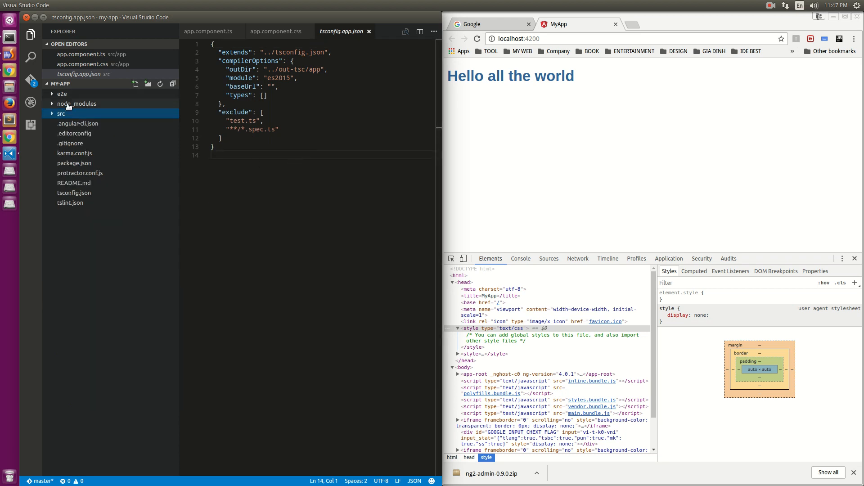
left_click(61, 94)
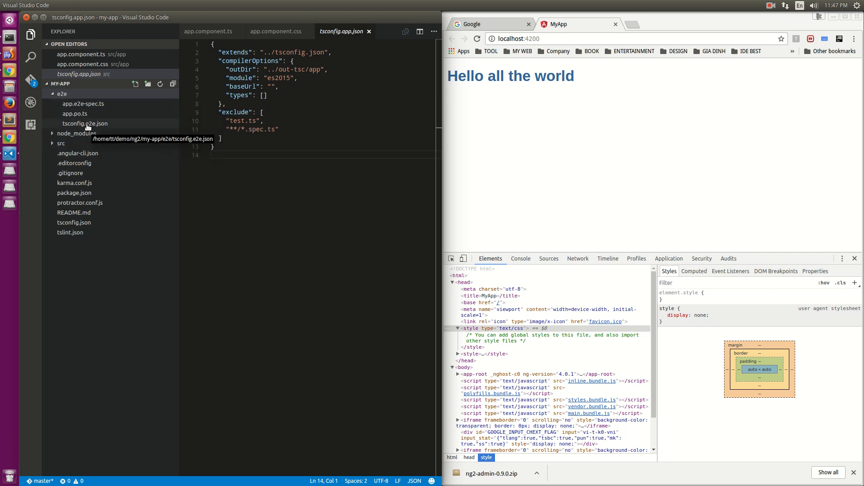
left_click(85, 124)
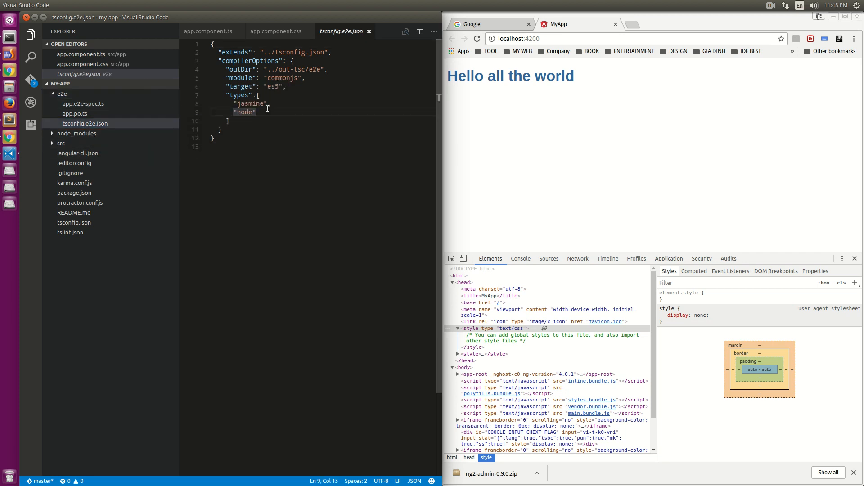
mouse_move(73, 136)
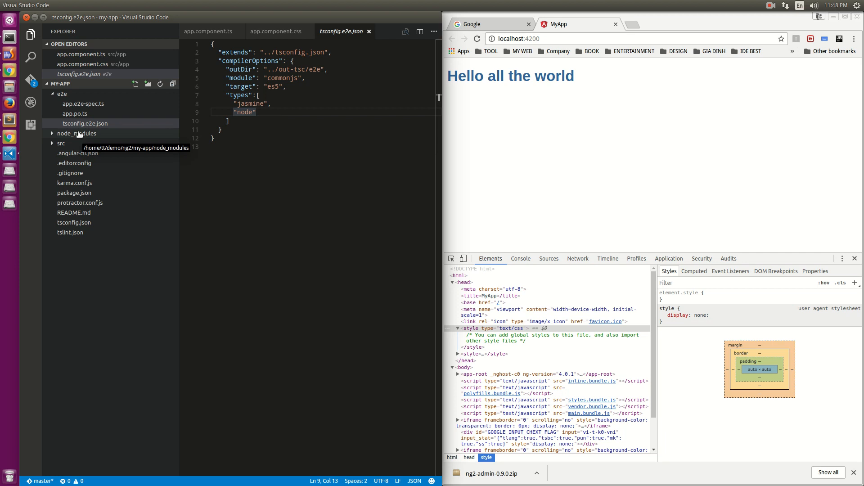
left_click(77, 133)
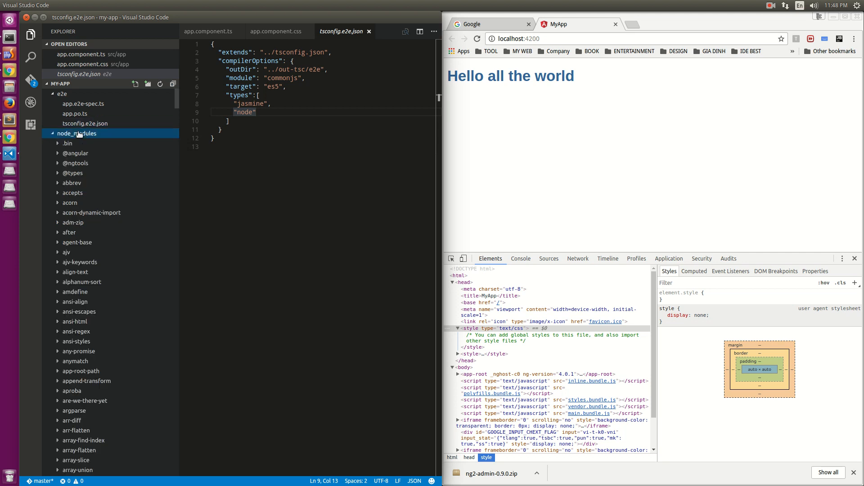
left_click(77, 134)
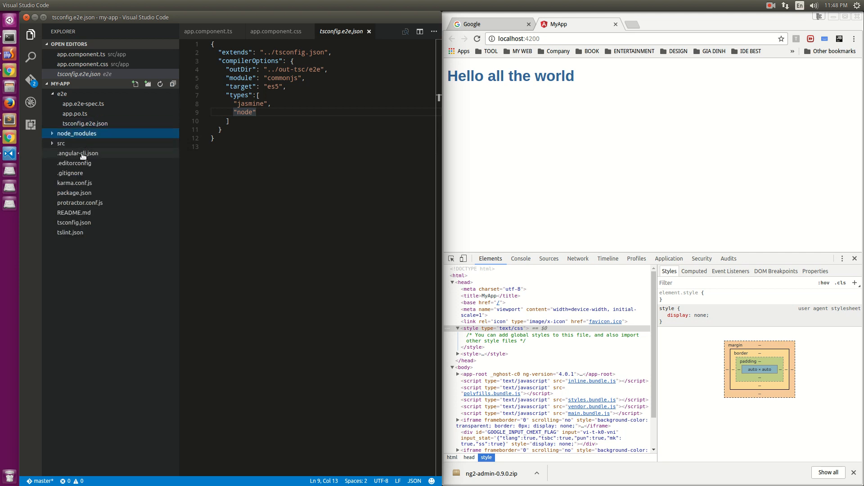
left_click(77, 153)
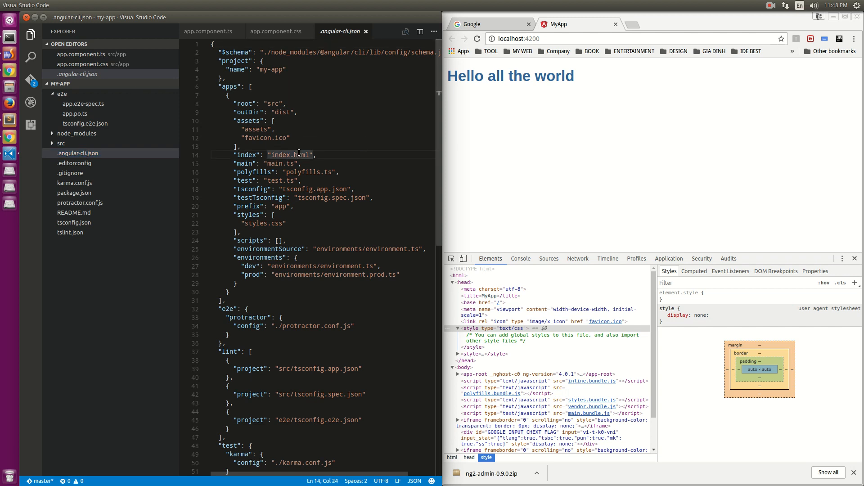
mouse_move(291, 155)
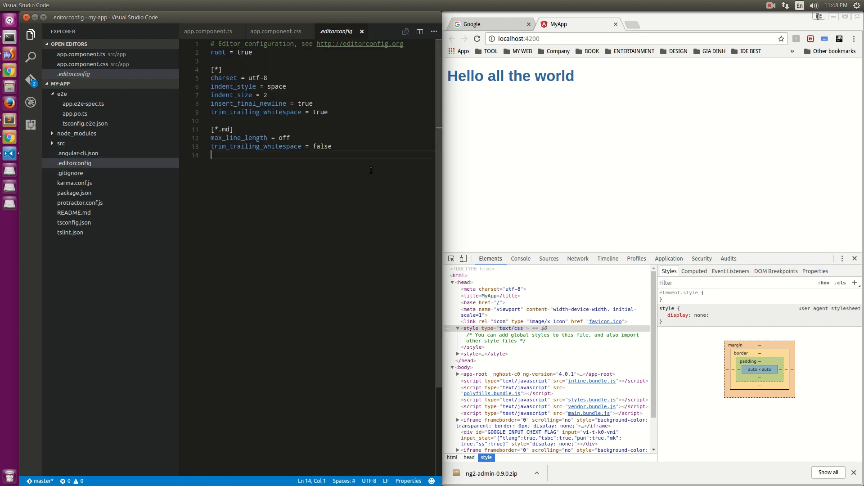
mouse_move(370, 168)
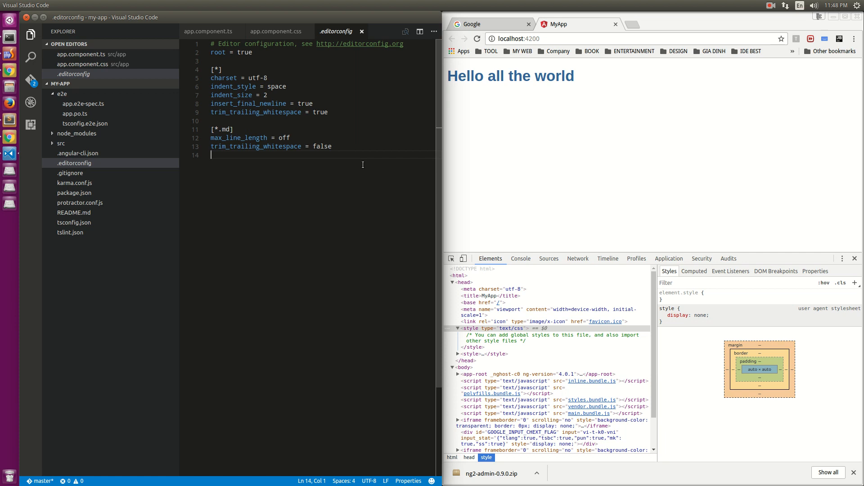
Step: Review .gitignore, karma.conf.js and package.json dependencies, then bring the dev-server terminal forward
left_click(71, 173)
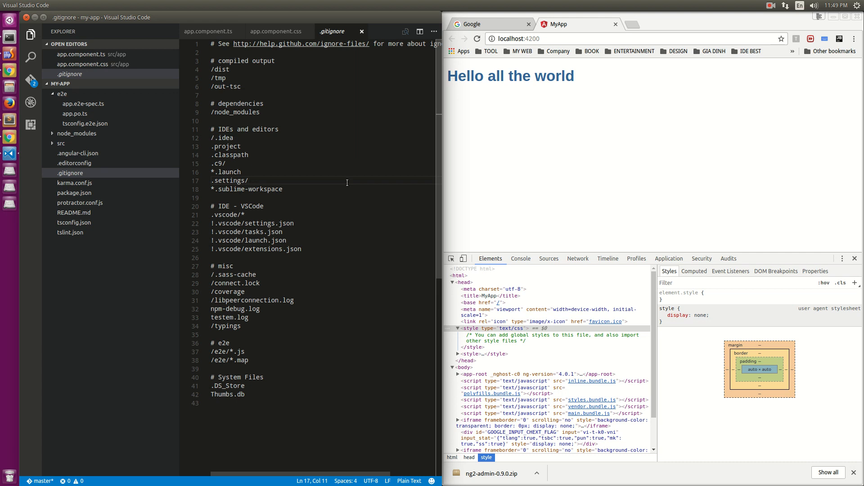
scroll("down", 3)
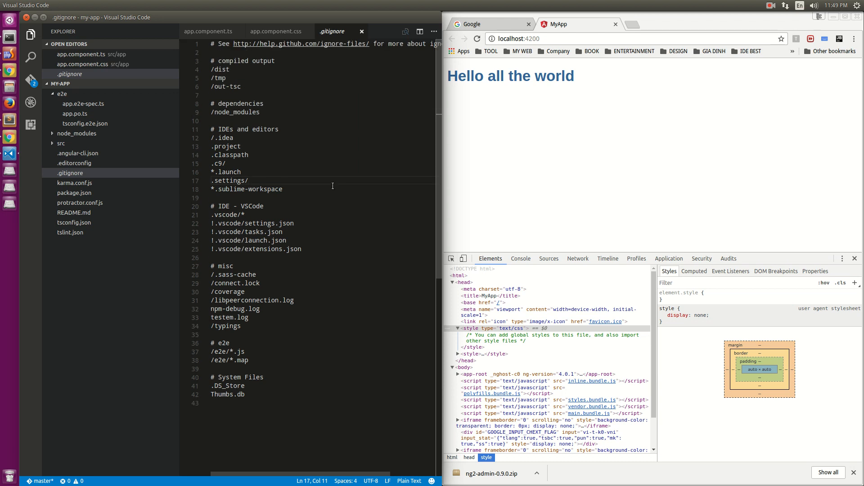
left_click(74, 182)
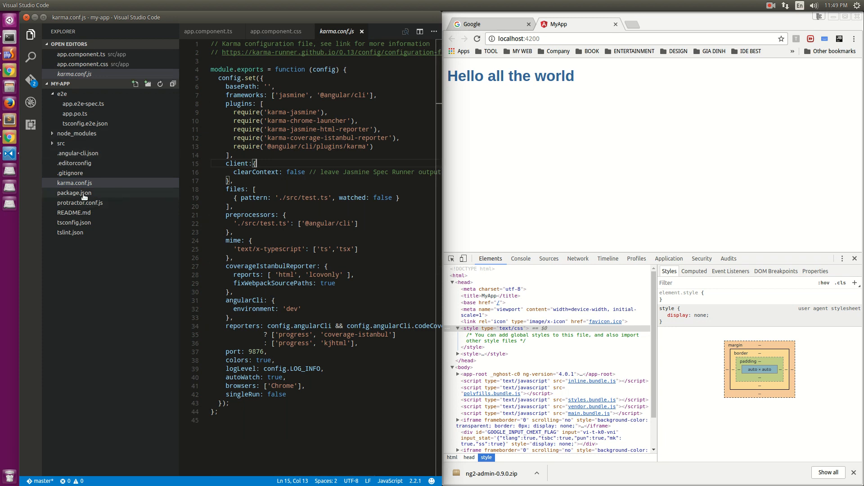
left_click(74, 192)
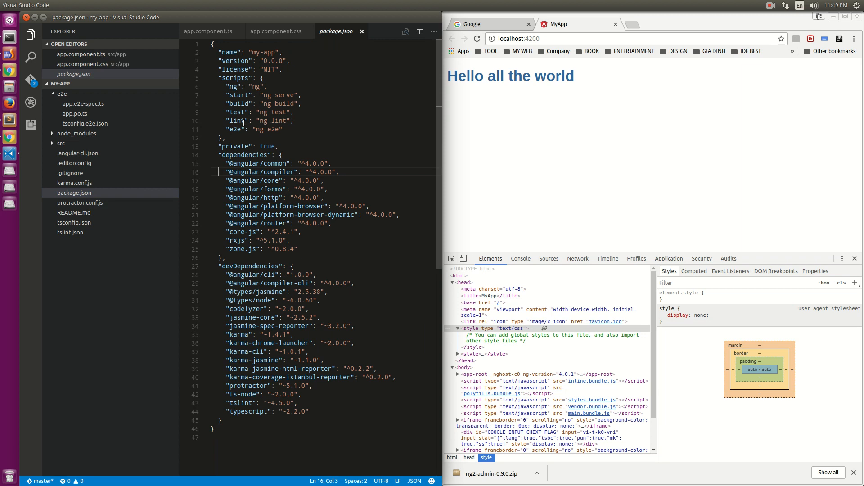
scroll("down", 3)
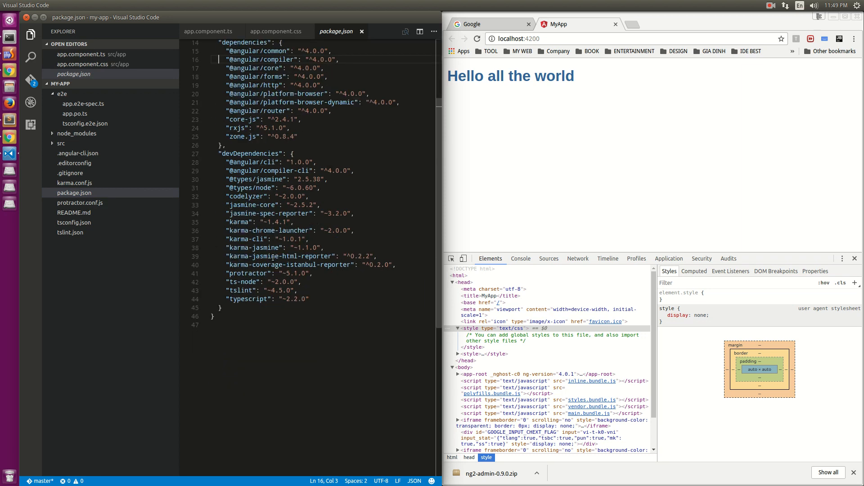
scroll("up", 3)
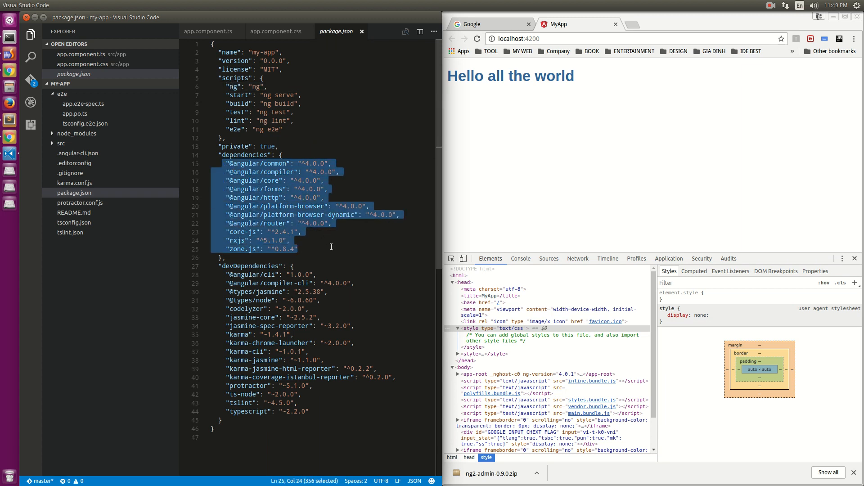
left_click(77, 203)
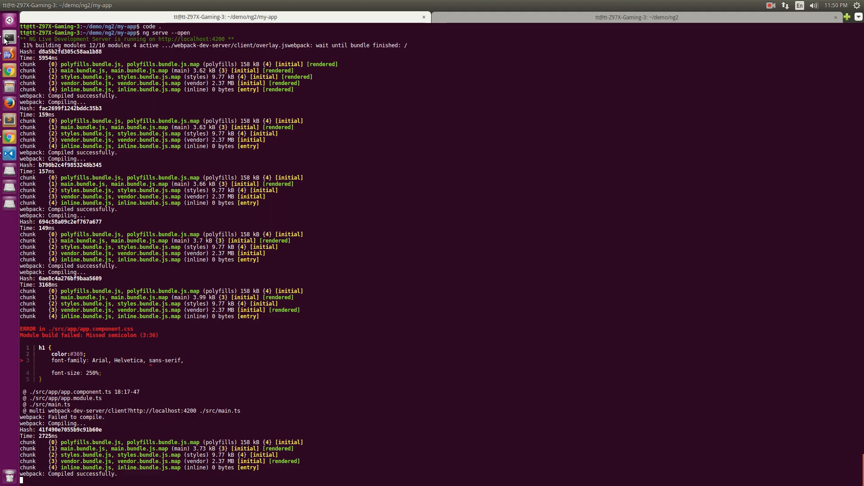
Step: Review the Protractor config for ng e2e and the es2016 lib entry in root tsconfig.json
type("ng e2e")
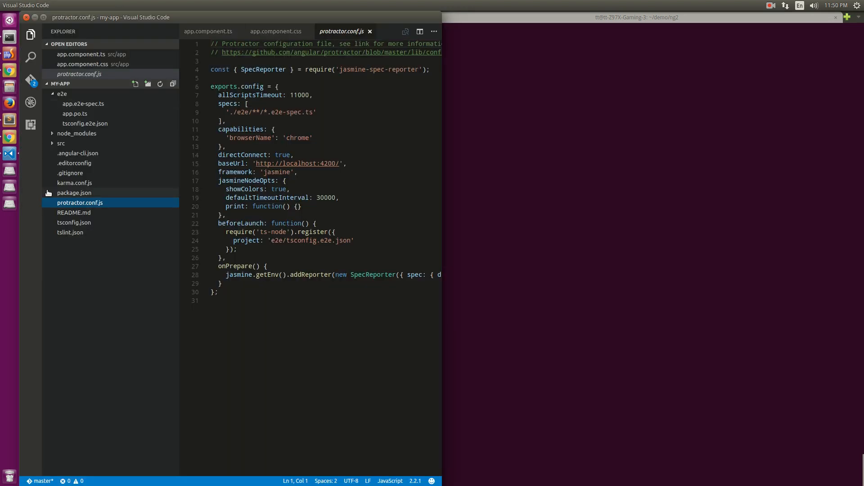
left_click(74, 222)
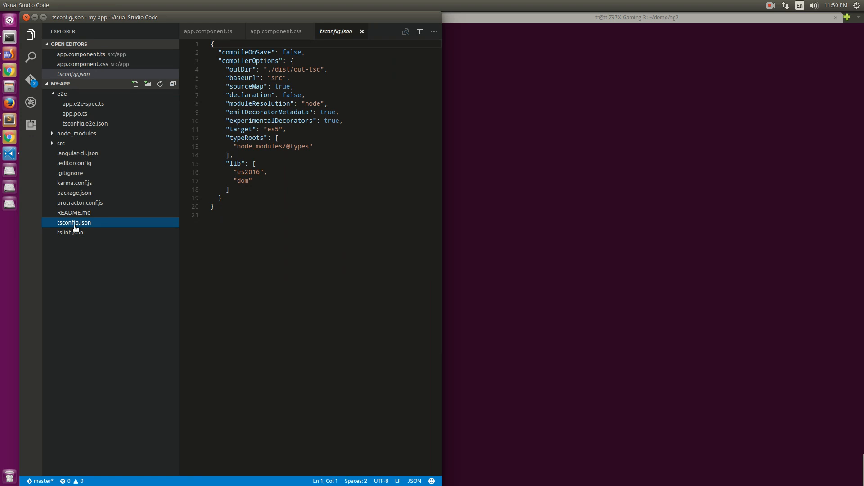
mouse_move(73, 223)
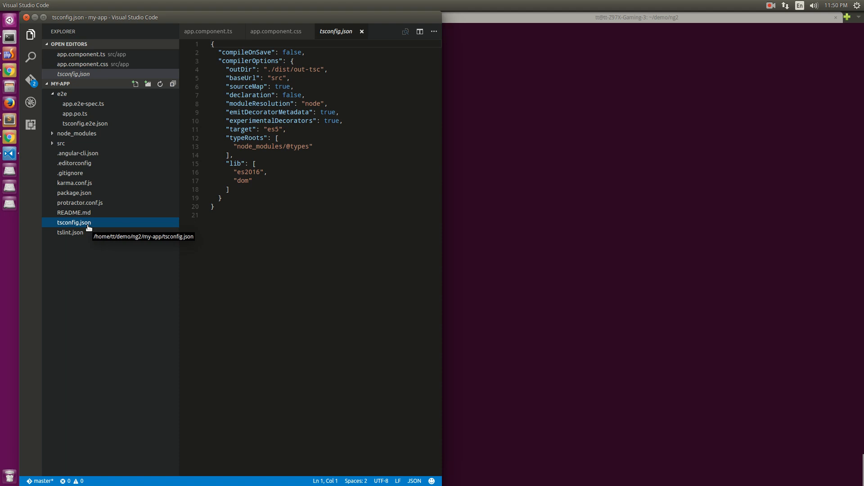
left_click(266, 172)
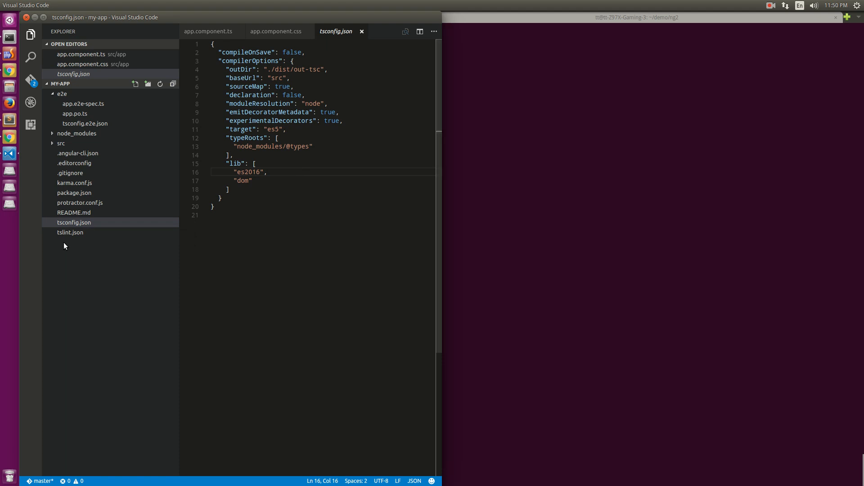
Step: Inspect tslint.json's eofline rule, briefly expanding and collapsing node_modules
left_click(71, 232)
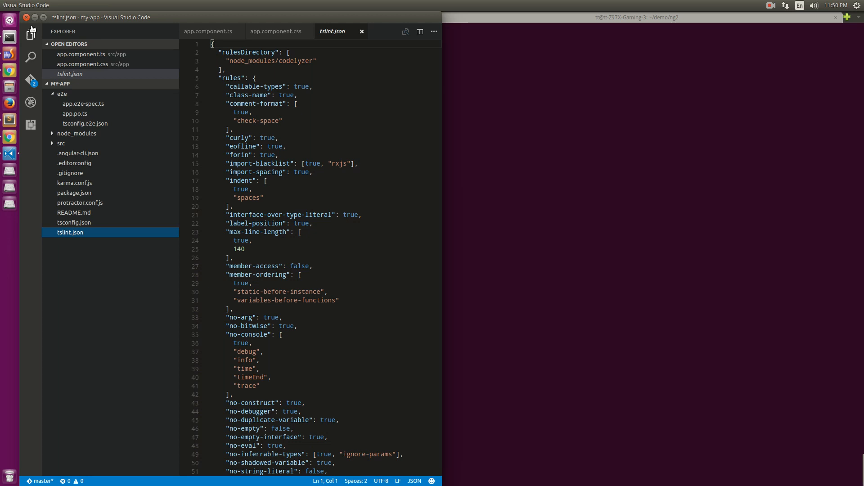
left_click(309, 146)
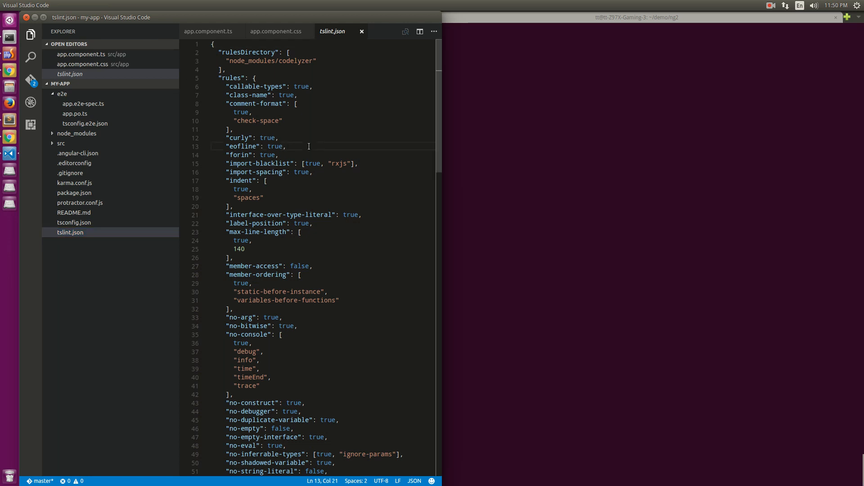
left_click(77, 133)
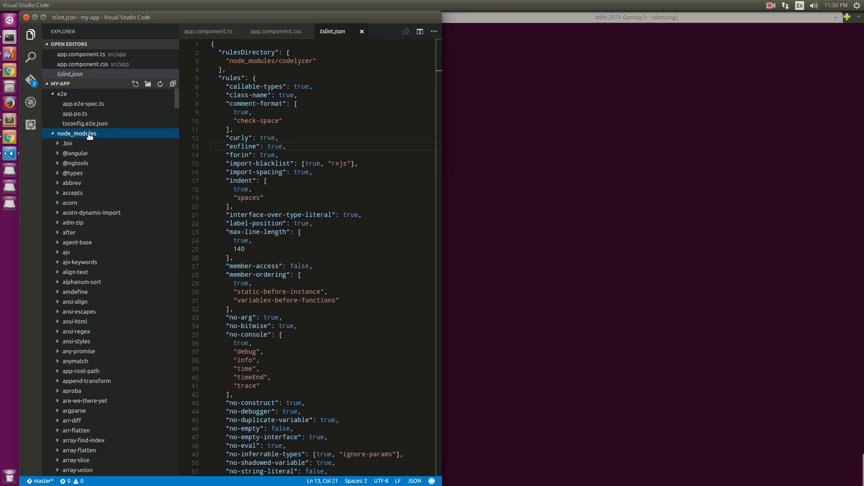
left_click(77, 133)
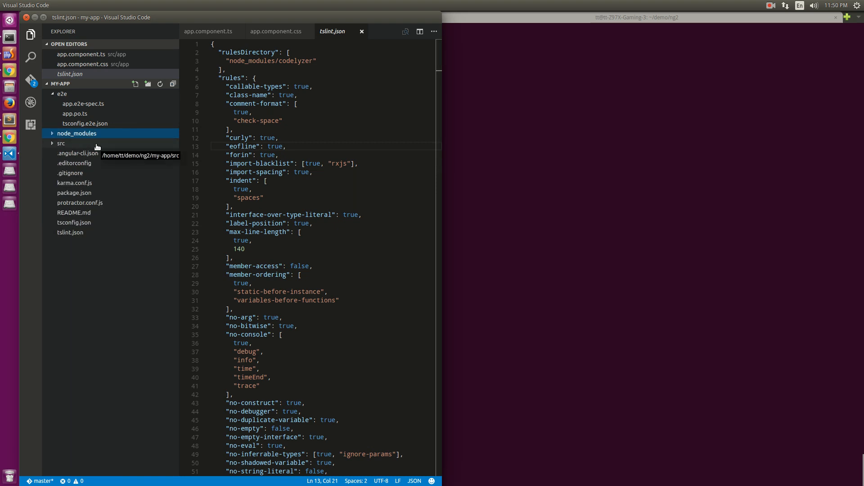
mouse_move(75, 153)
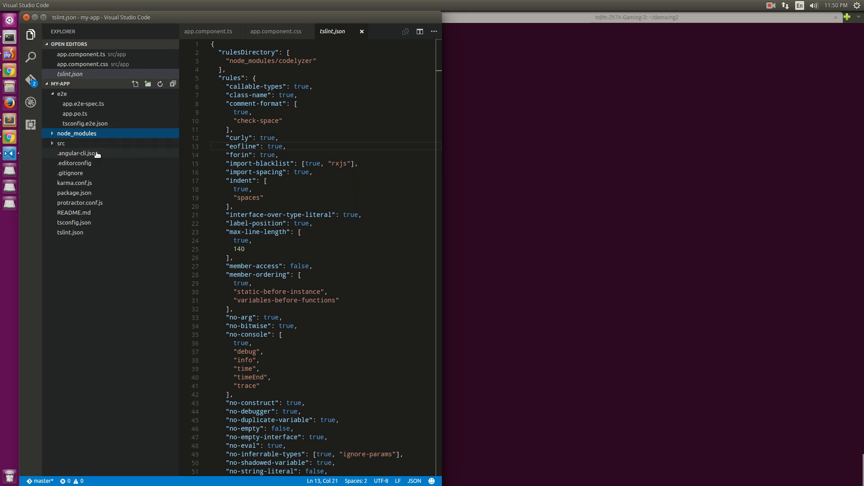